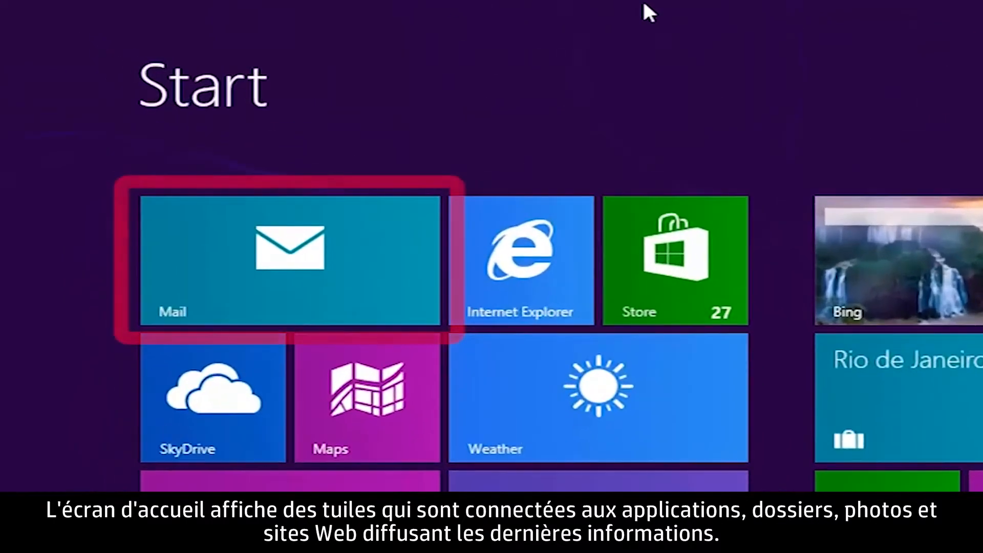
From the Start screen go to the desktop and bring up the Screen Resolution window.
scroll("right", 3)
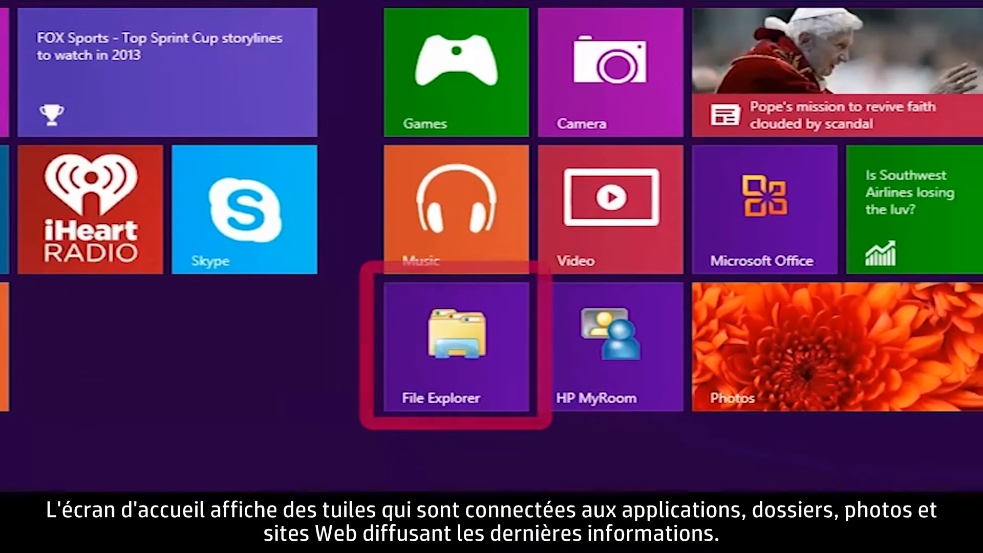
scroll("left", 3)
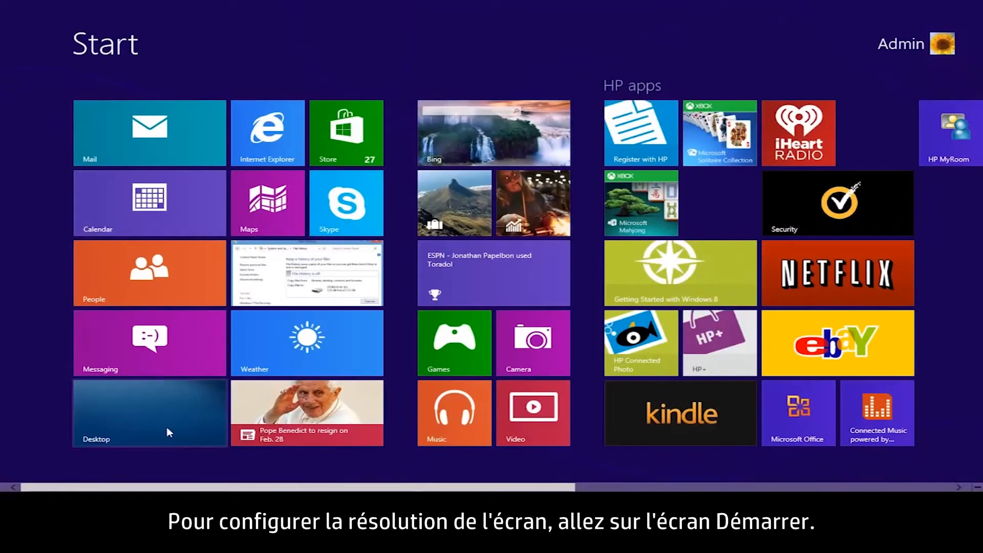
left_click(148, 413)
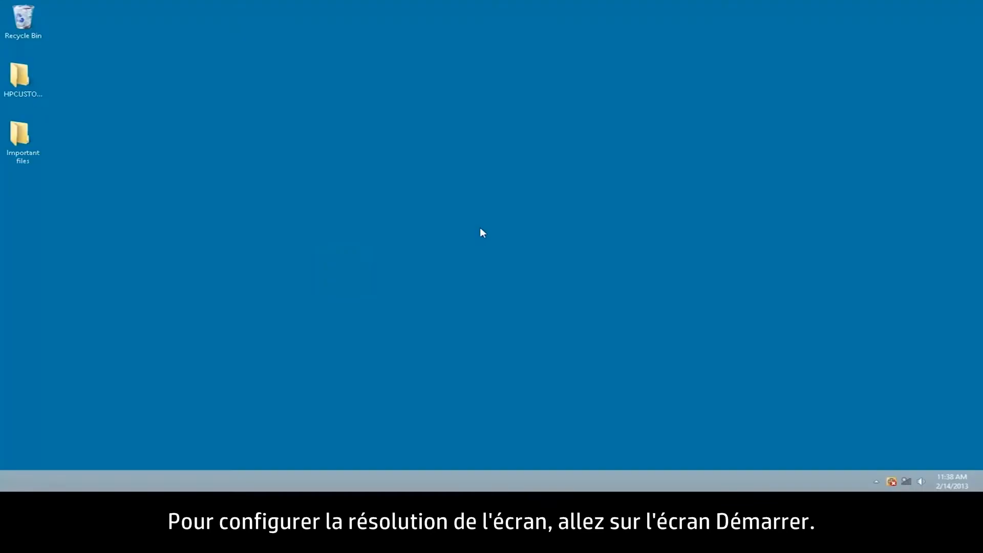
right_click(482, 234)
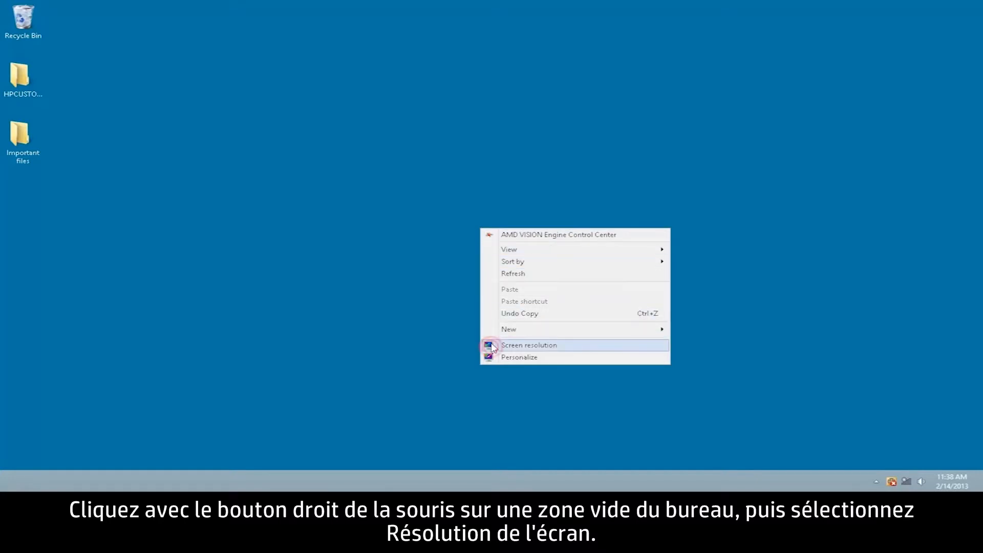
left_click(529, 345)
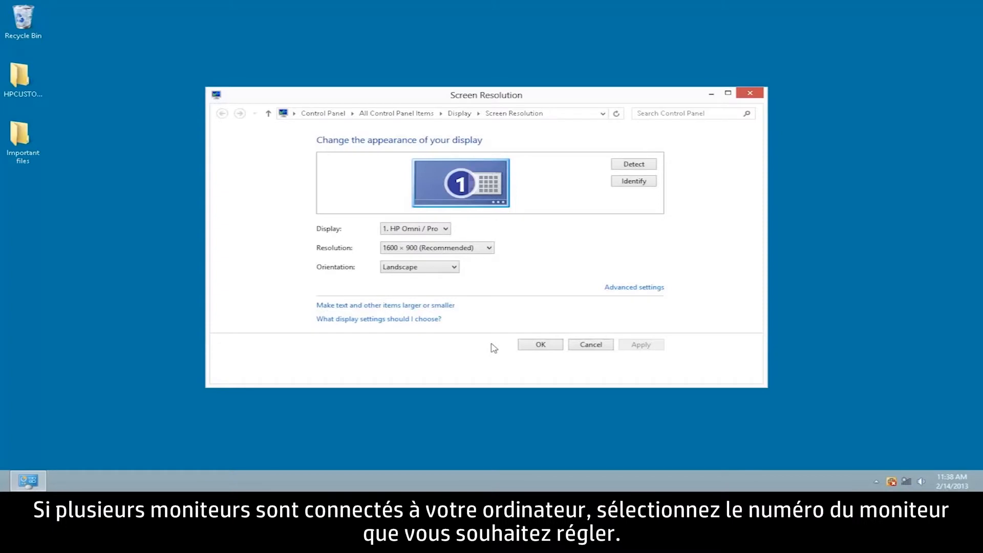
Choose the display and move the resolution slider to 1360 × 768, trying 1024 × 768 on the way.
left_click(459, 182)
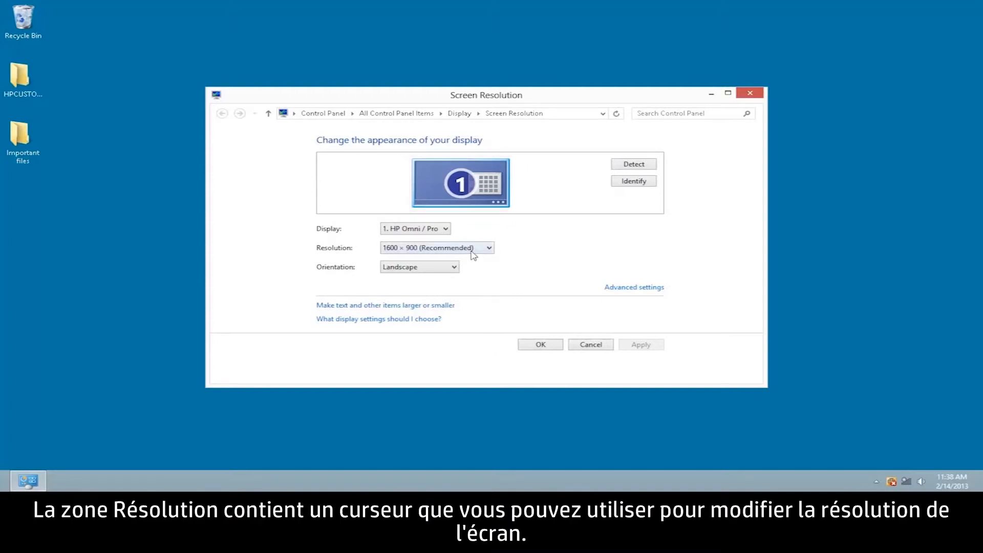
left_click(487, 247)
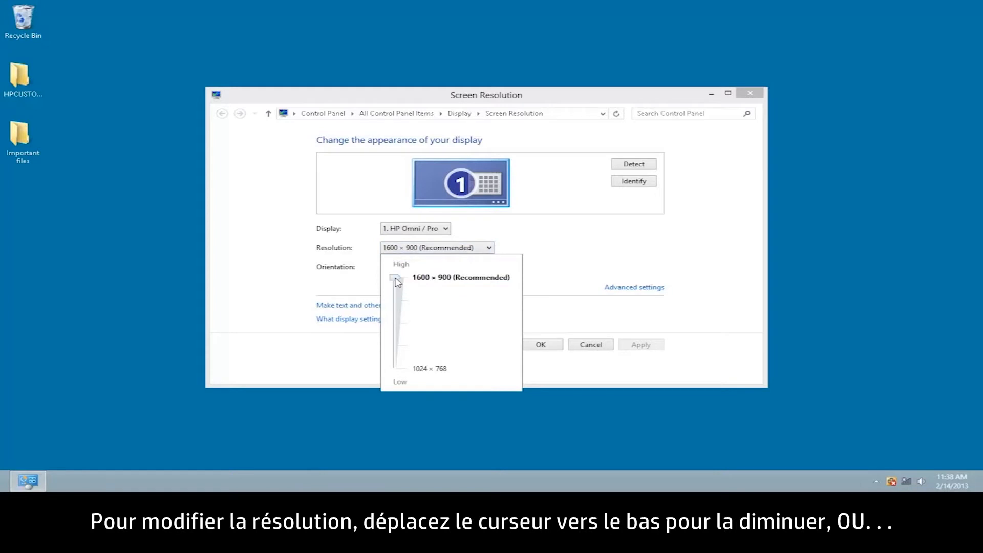
left_click_drag(398, 279, 395, 322)
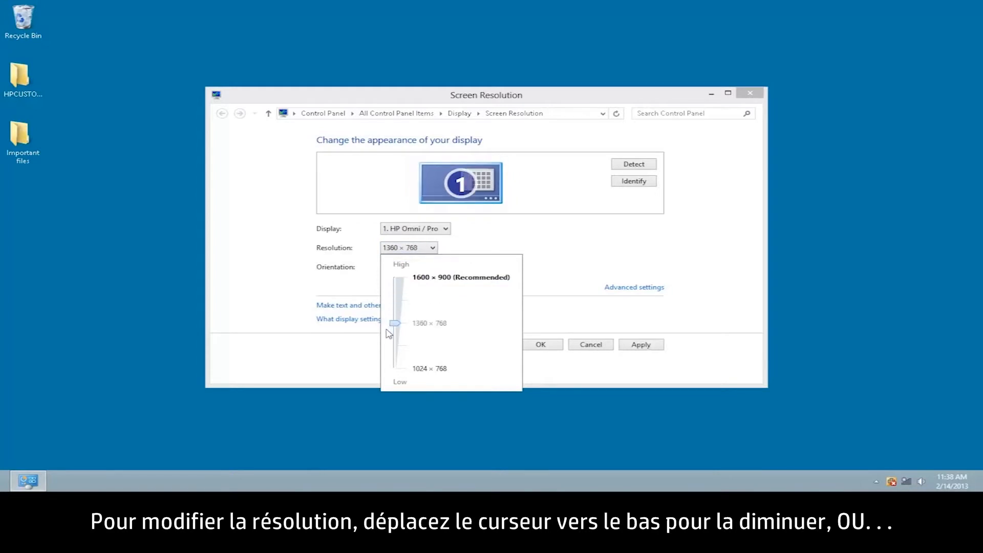
left_click_drag(395, 323, 395, 370)
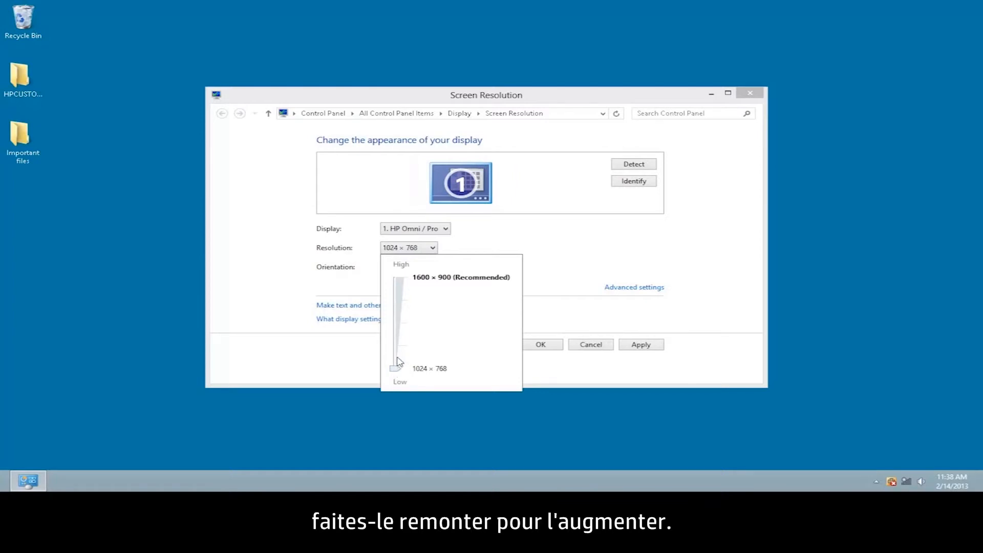
left_click_drag(397, 360, 395, 322)
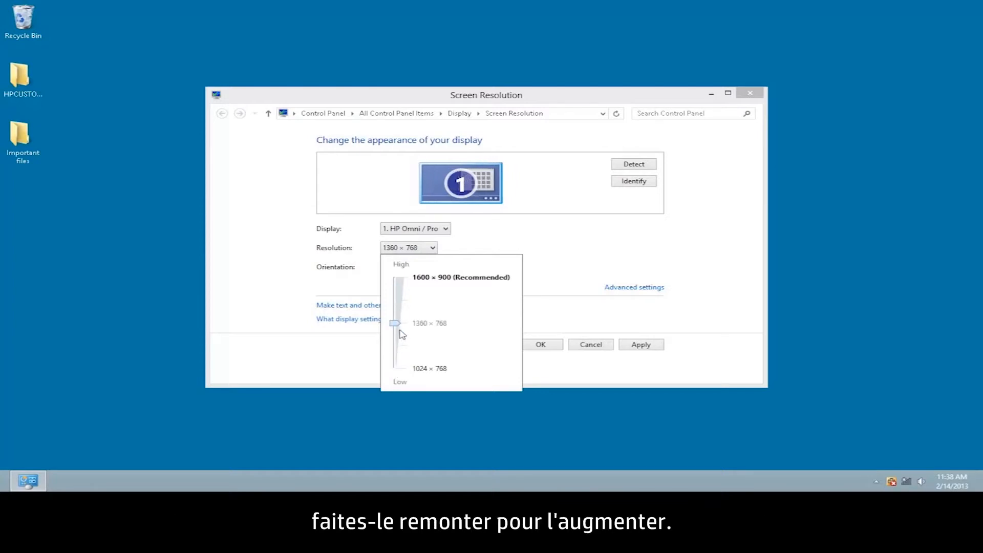
Apply the 1360 × 768 resolution and confirm Keep changes.
left_click(409, 247)
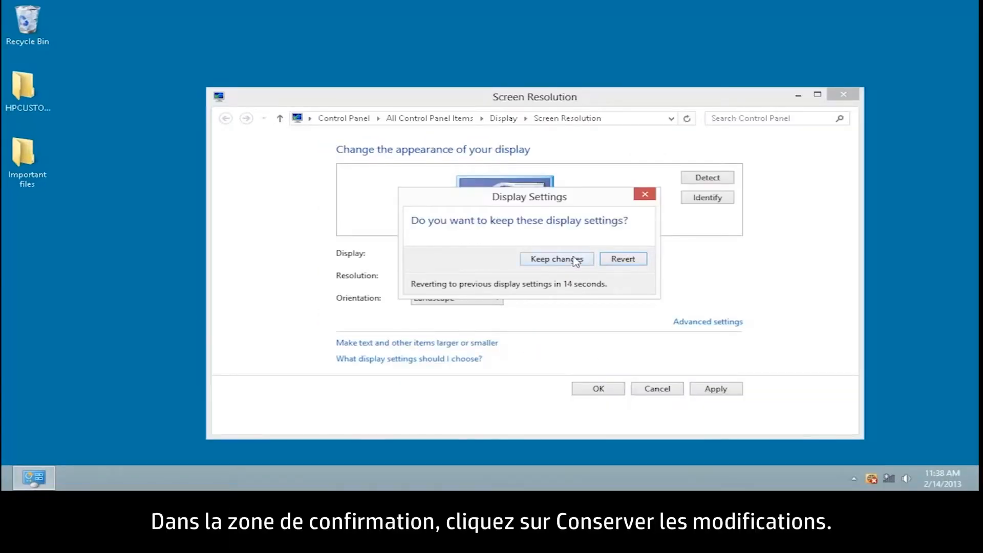
left_click(554, 259)
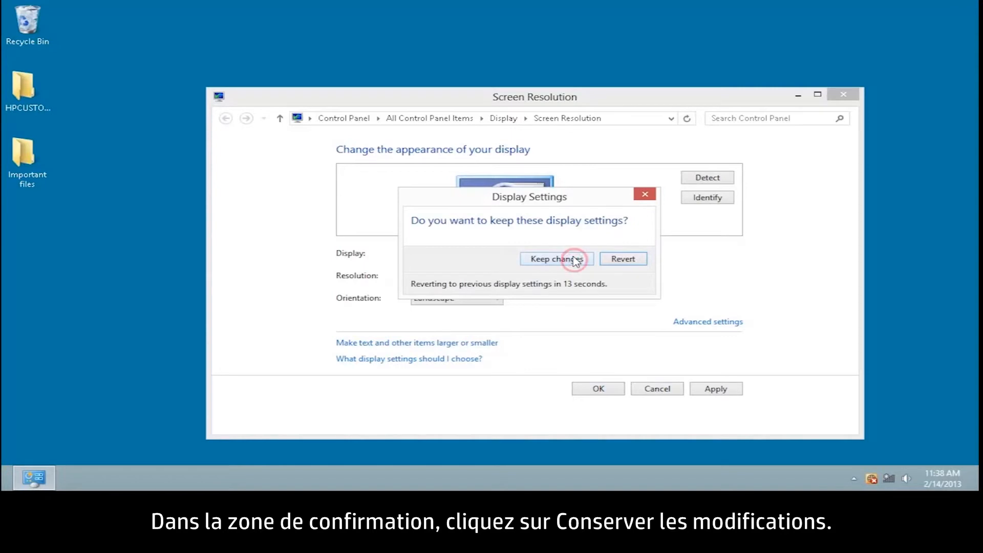
left_click(555, 259)
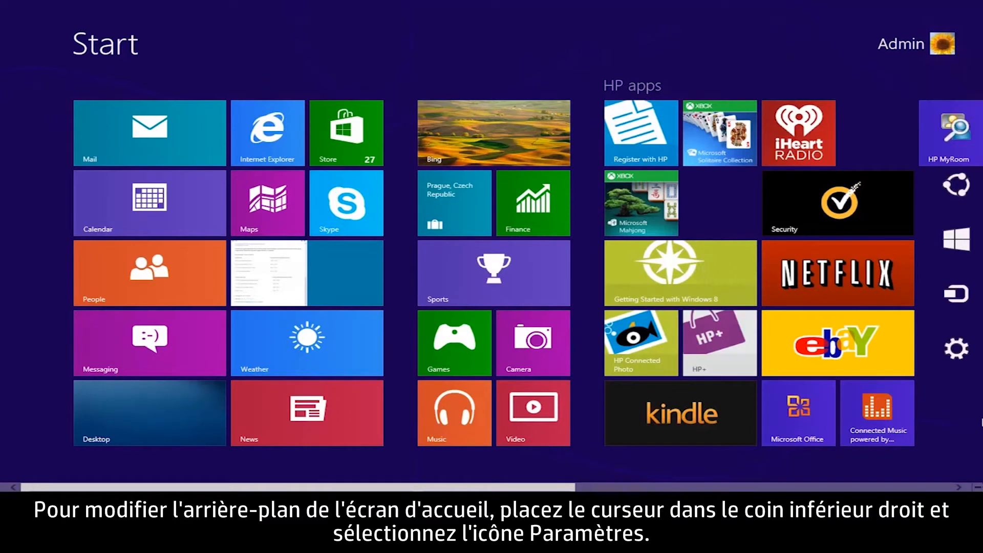
mouse_move(978, 363)
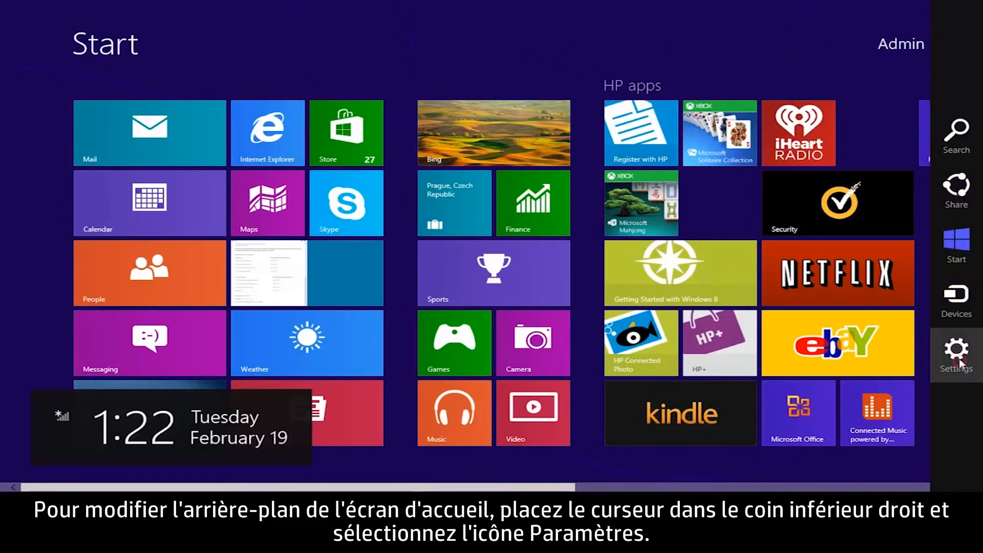
Use the Settings charm to reach Change PC settings and its Personalize page.
left_click(956, 354)
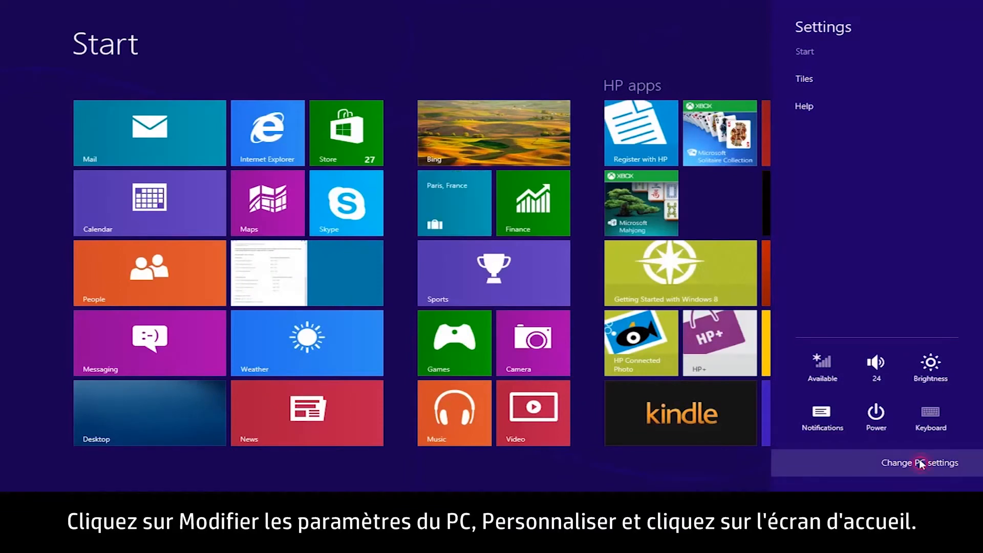
left_click(921, 462)
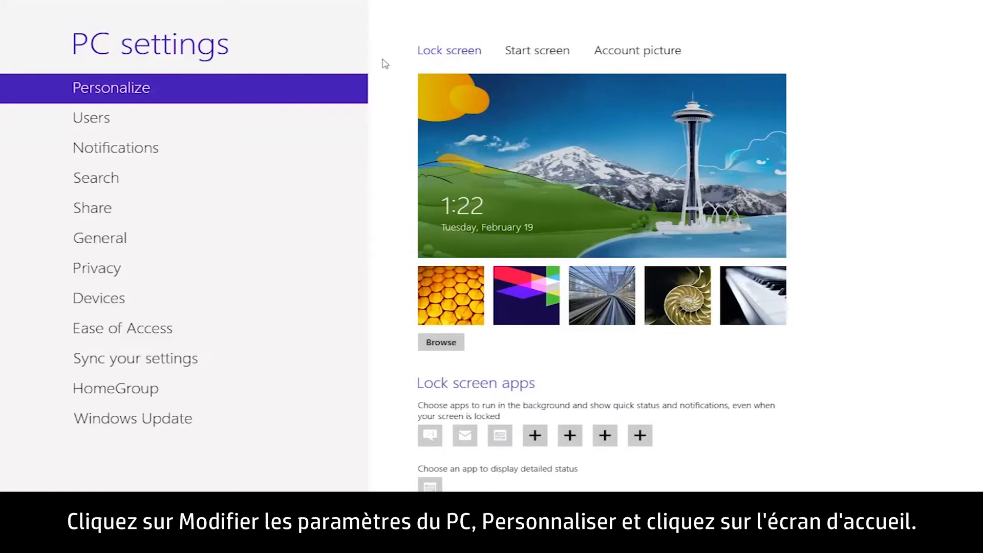
On the Start screen personalization page pick a background pattern and a colour from the palette.
left_click(536, 51)
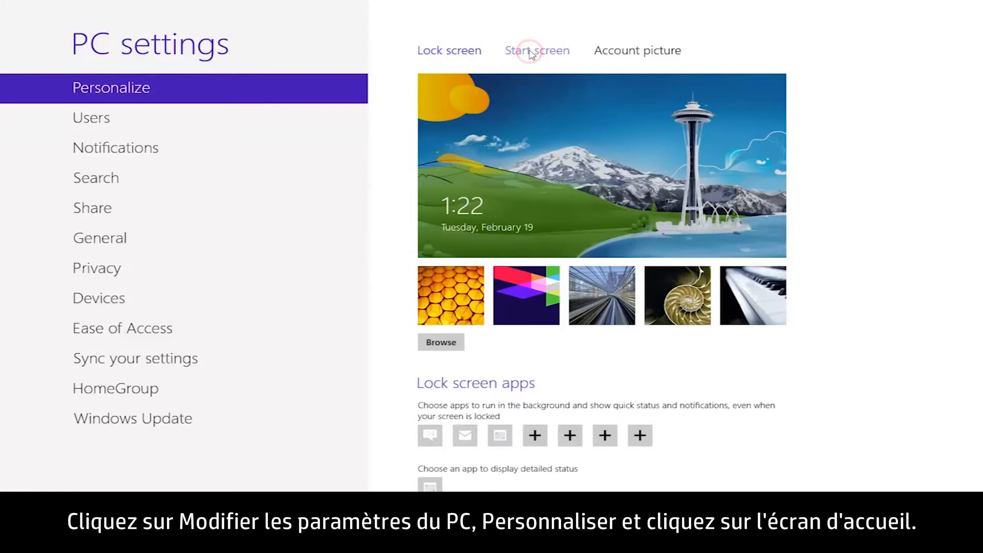
left_click(536, 50)
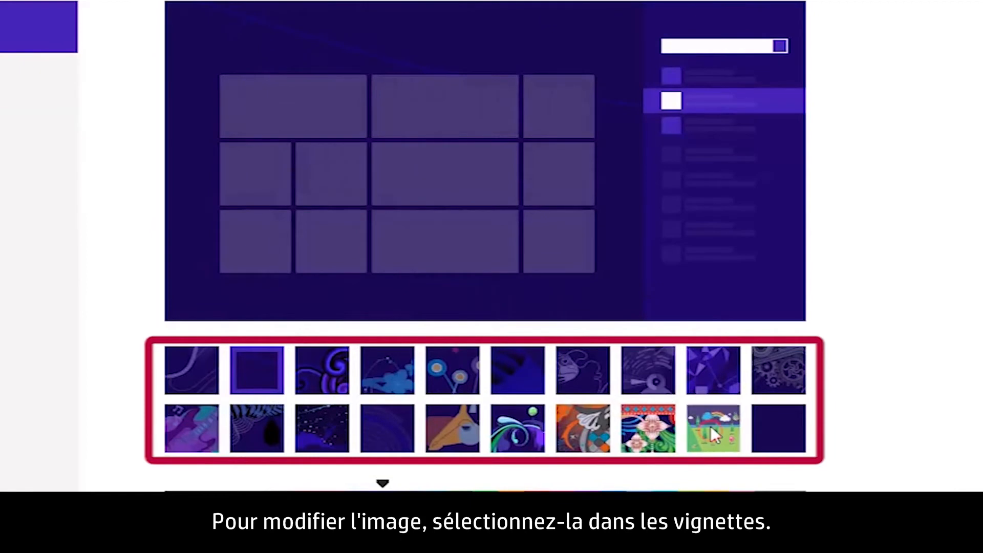
left_click(712, 428)
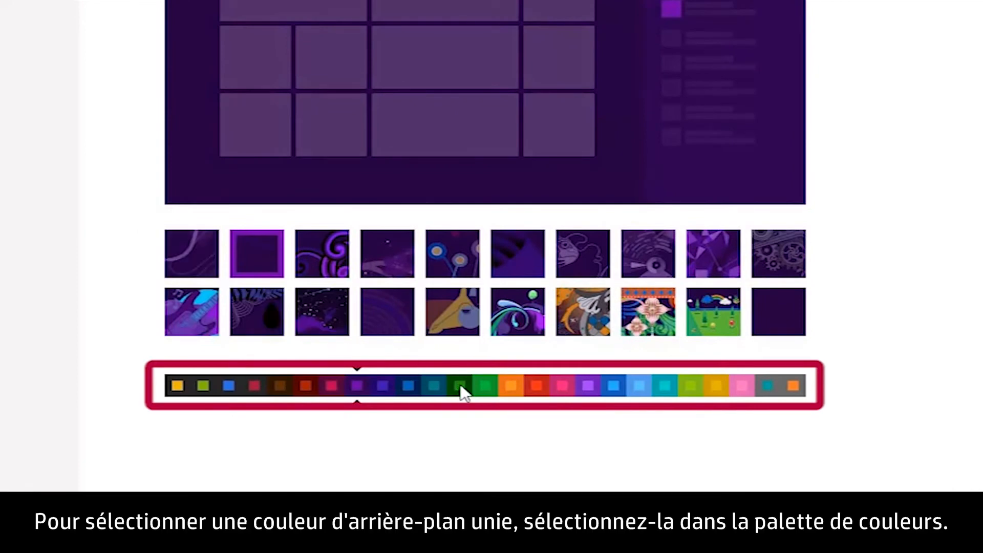
left_click(460, 386)
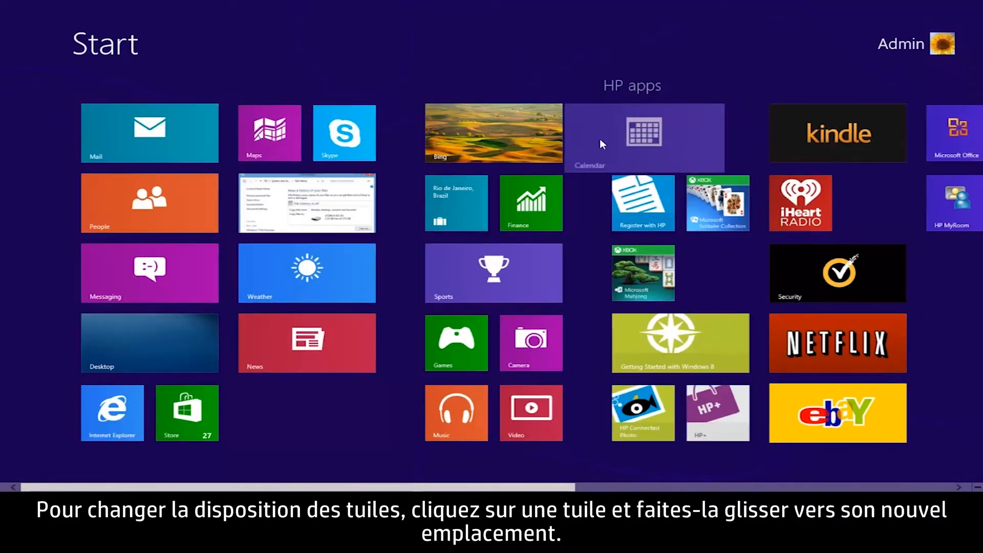
Move the Calendar tile under Mail and make the Weather tile smaller via its app bar.
left_click_drag(643, 133, 272, 182)
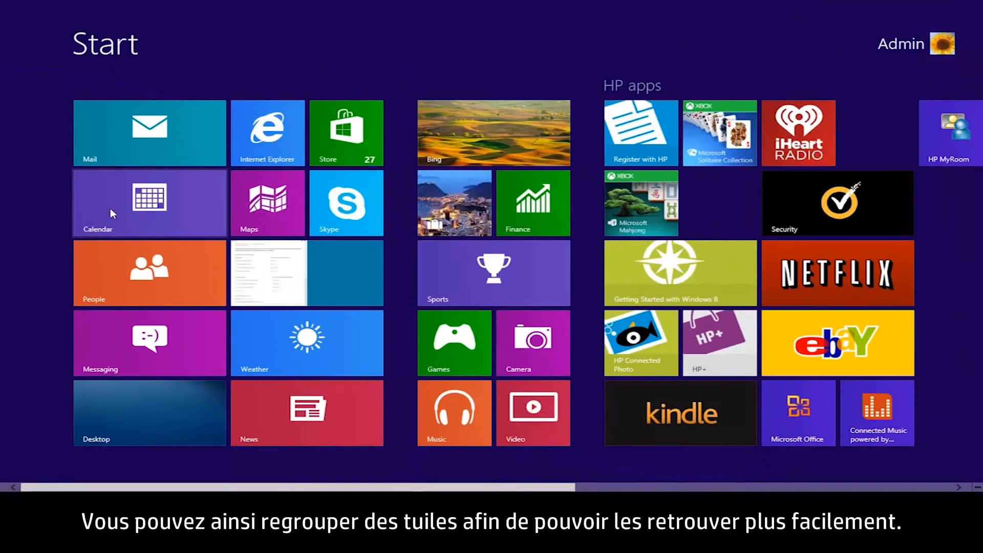
mouse_move(451, 61)
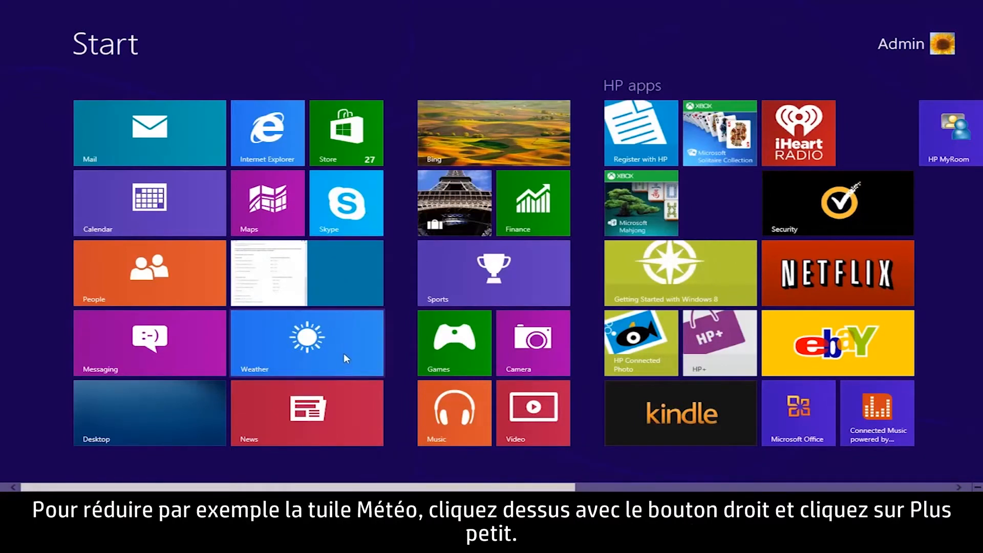
right_click(306, 342)
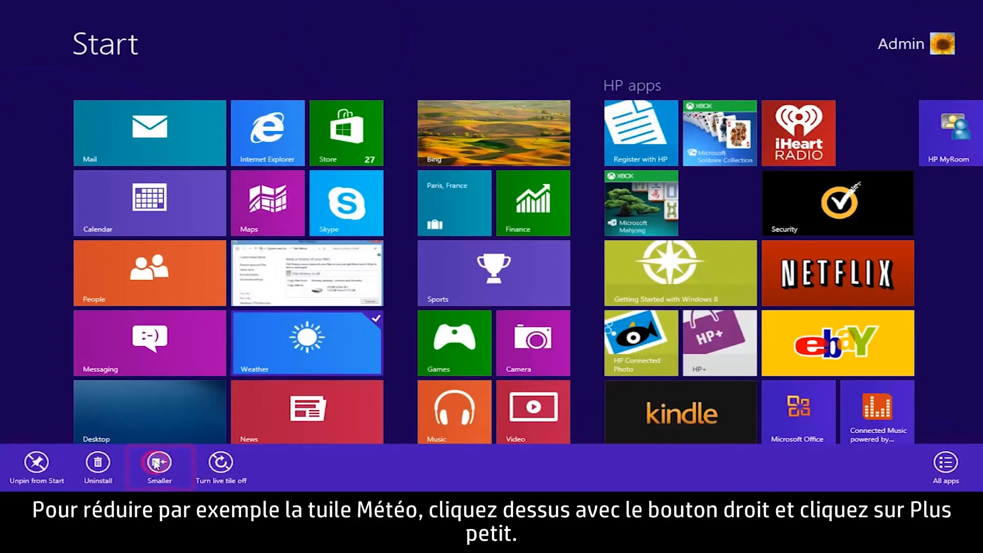
left_click(160, 462)
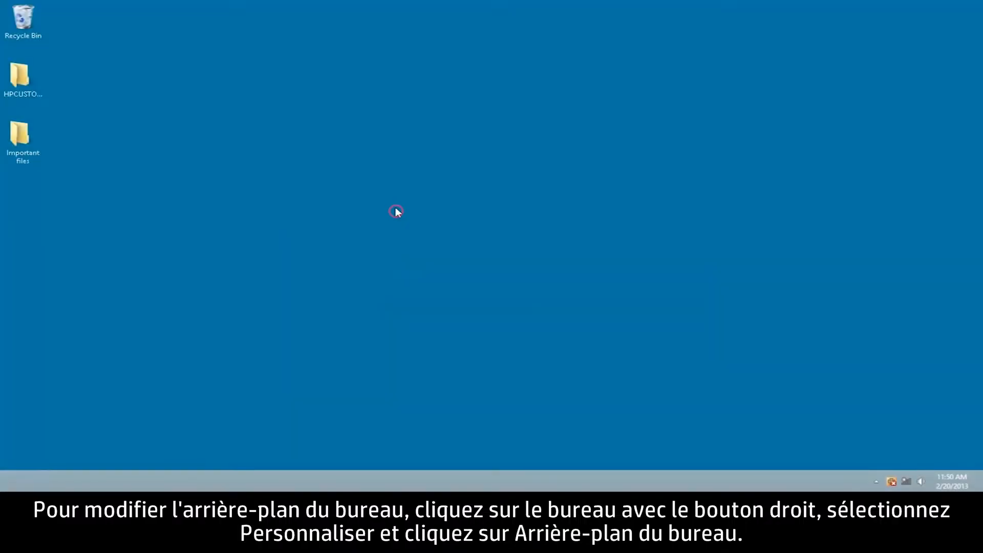
Bring up the desktop context menu to reach Personalize.
right_click(396, 210)
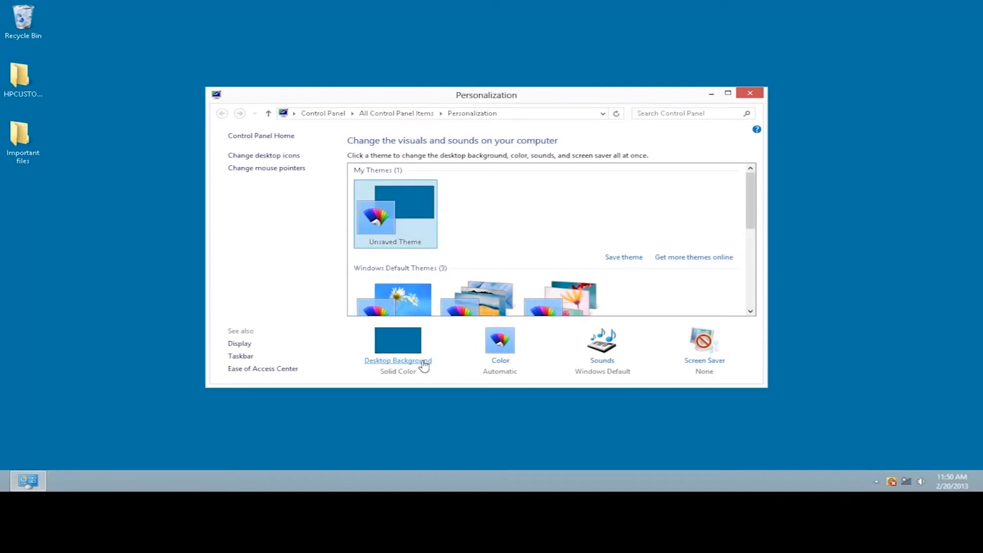
In Desktop Background set the picture location to Windows Desktop Backgrounds.
left_click(397, 359)
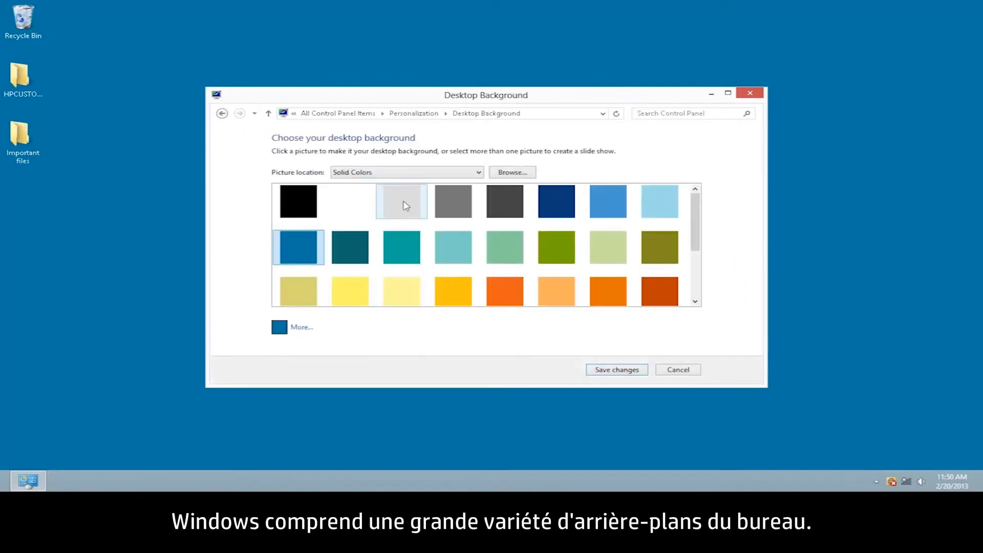
left_click(407, 172)
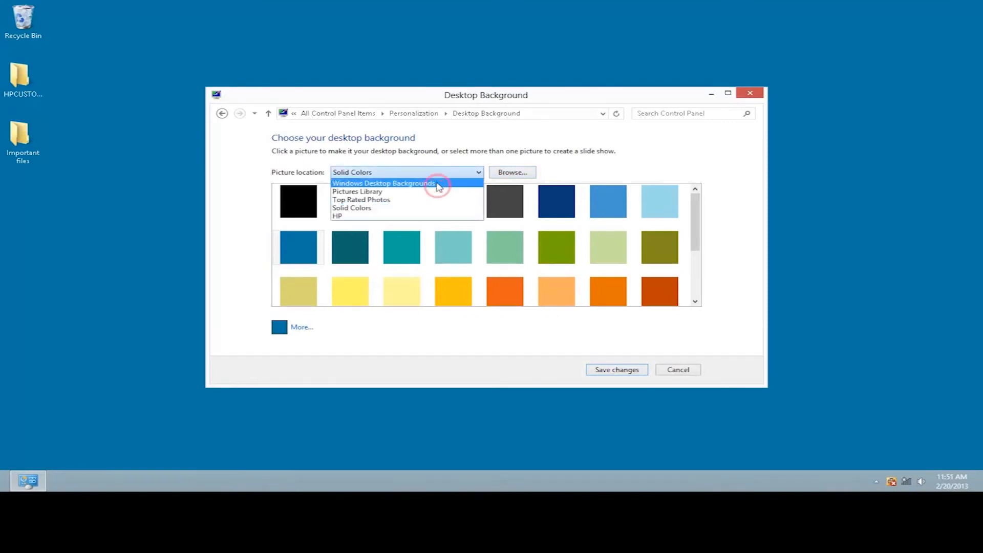
left_click(383, 184)
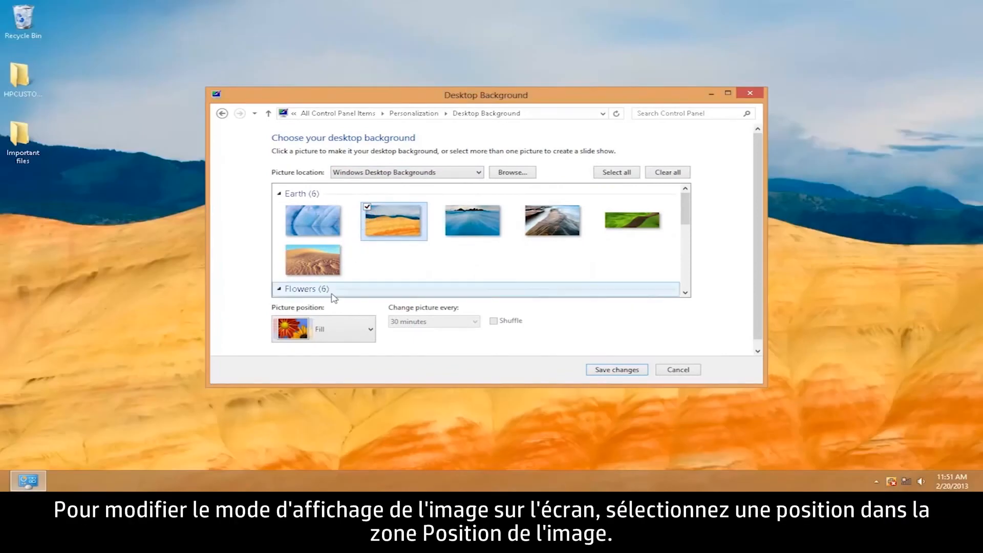
Set the picture position to Fill, save the new background and close Personalization.
left_click(322, 329)
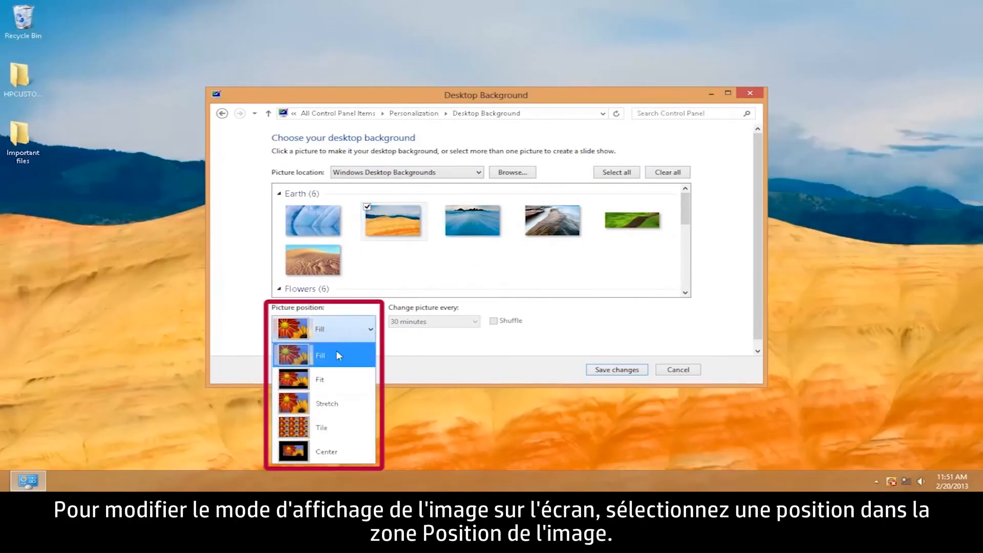
left_click(321, 355)
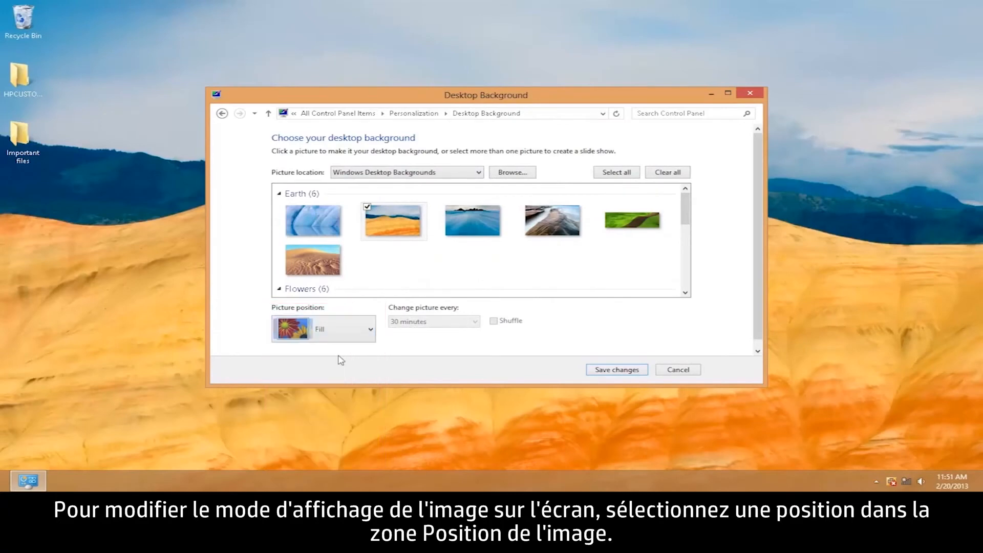
mouse_move(522, 362)
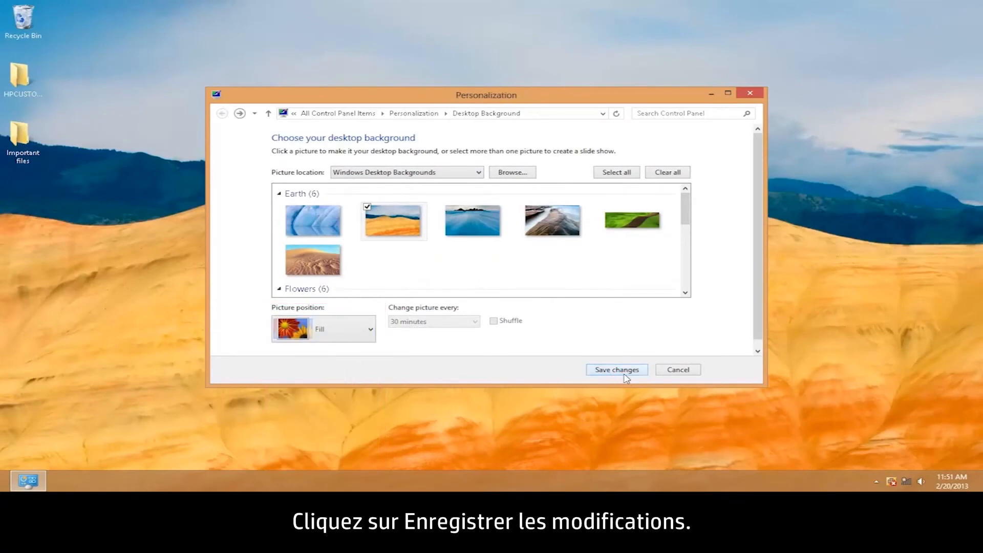
left_click(616, 369)
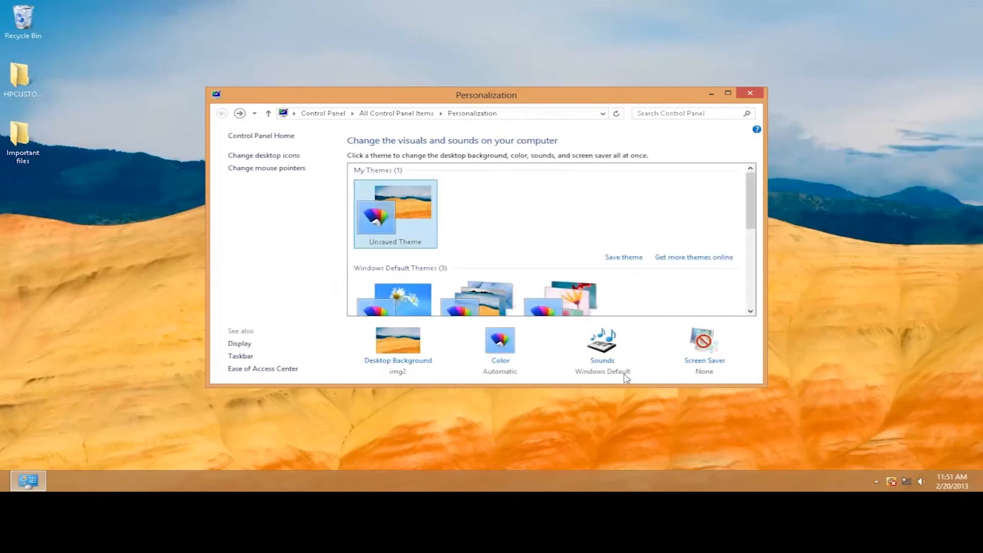
left_click(749, 93)
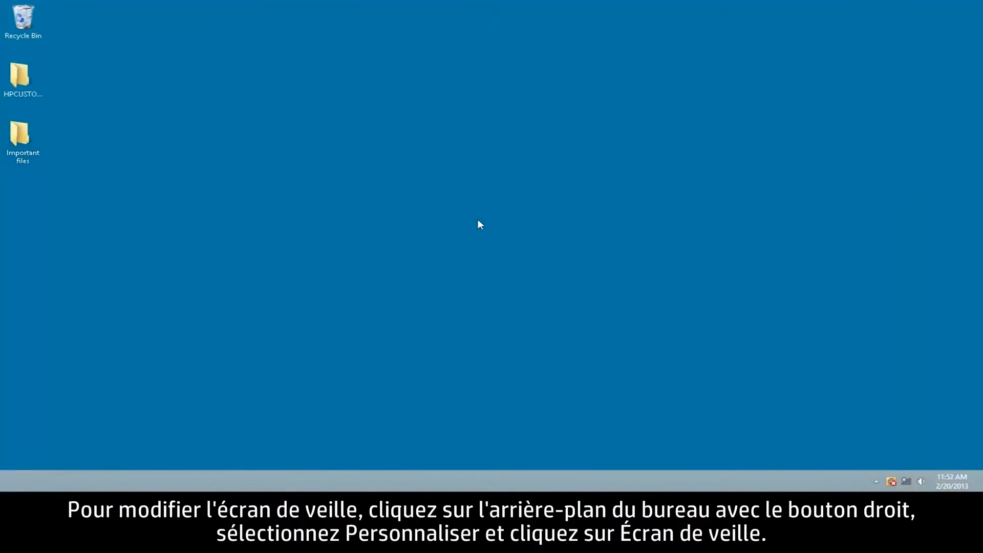
Reach Screen Saver Settings from desktop Personalize and choose Bubbles.
right_click(479, 225)
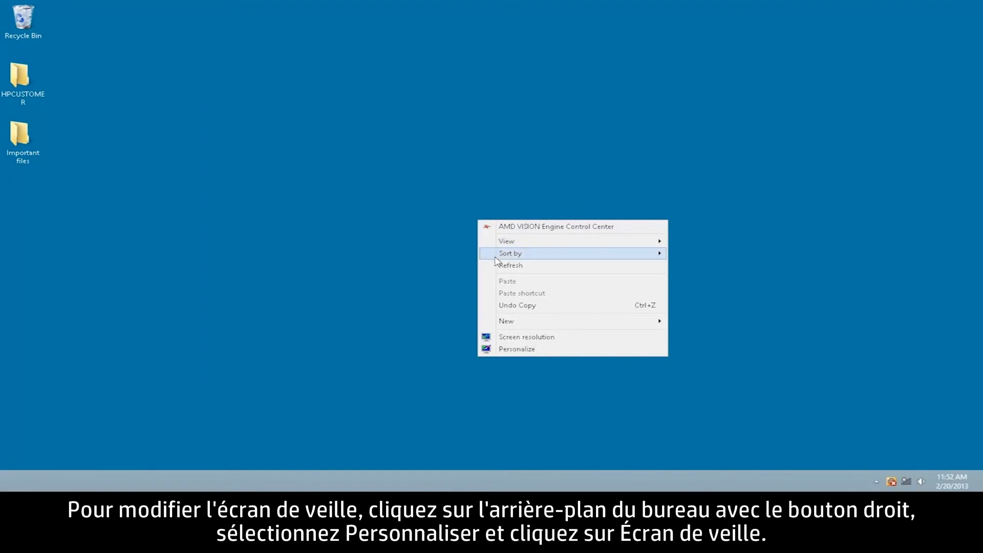
mouse_move(545, 352)
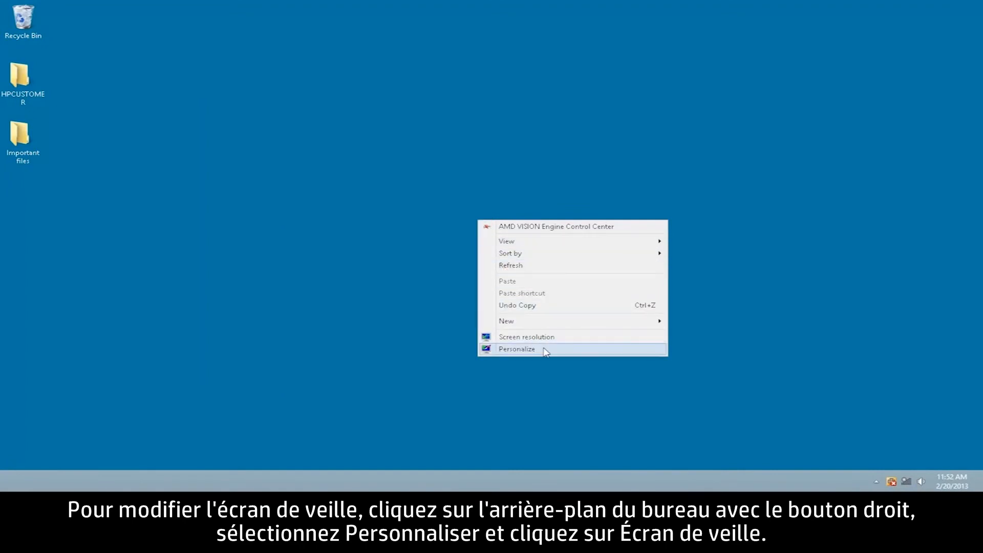
left_click(516, 349)
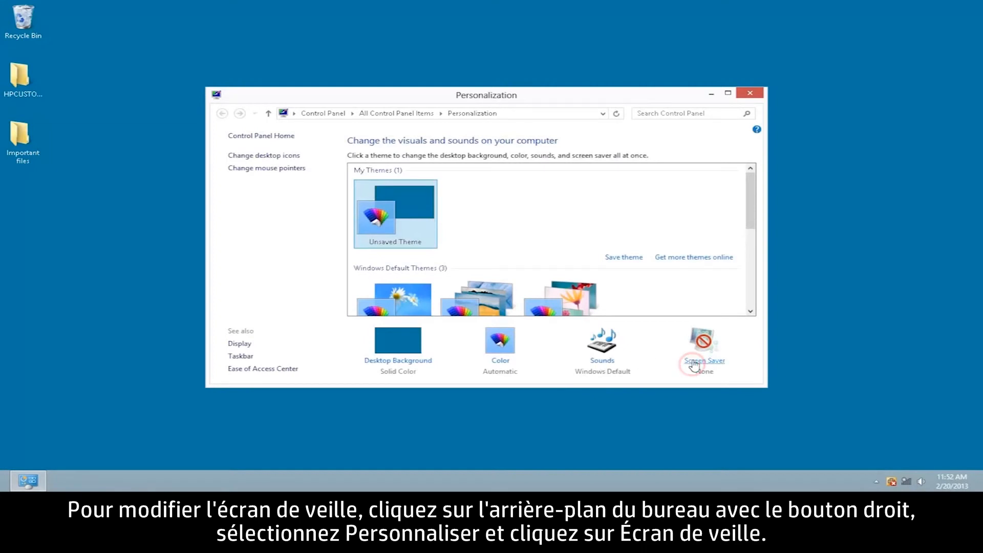
left_click(703, 361)
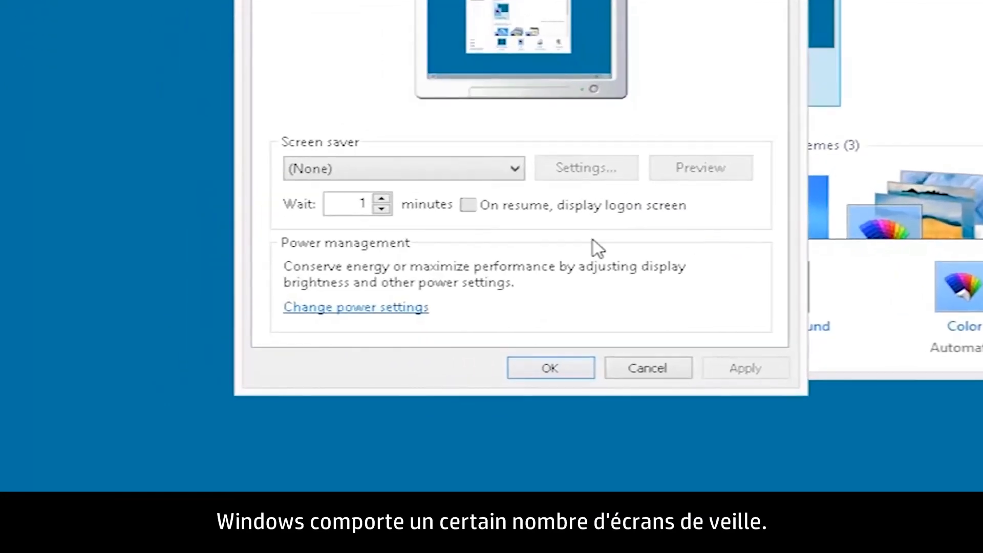
left_click(404, 167)
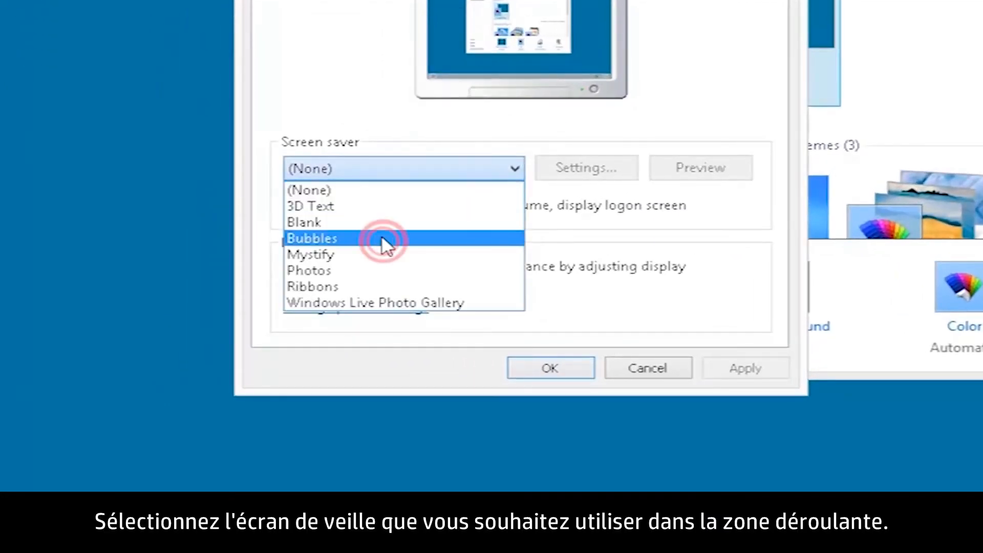
left_click(312, 239)
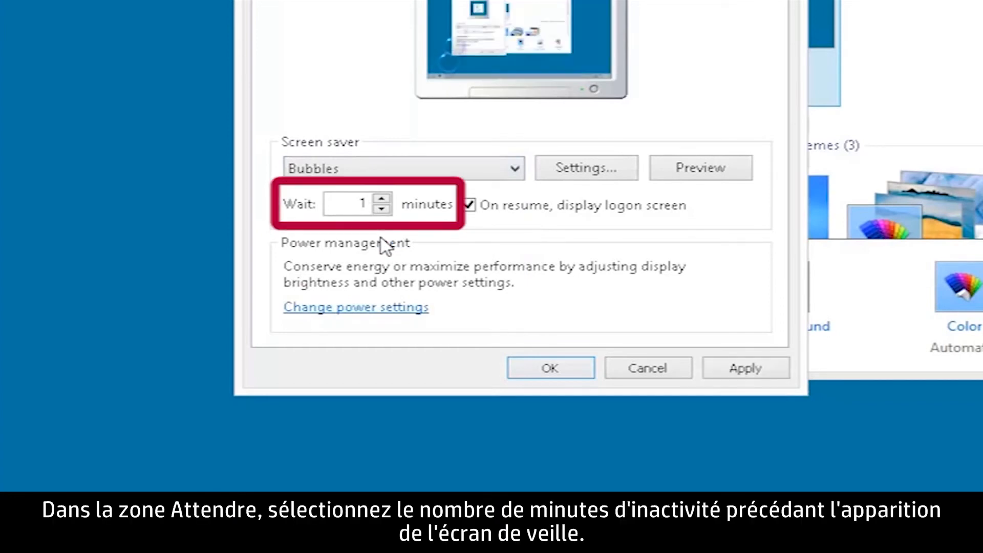
Raise the wait time to 5 minutes and confirm the screen saver settings with OK.
left_click(355, 205)
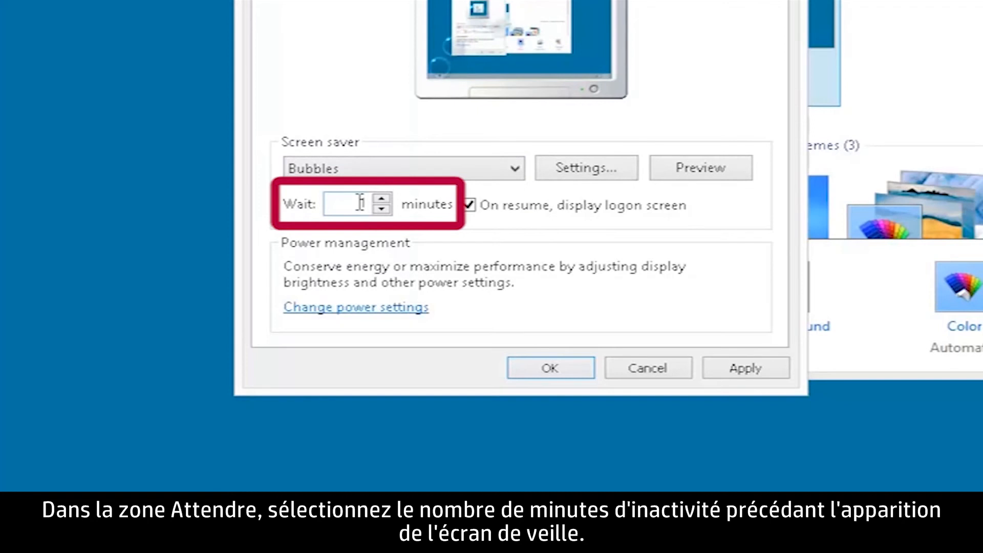
left_click(382, 201)
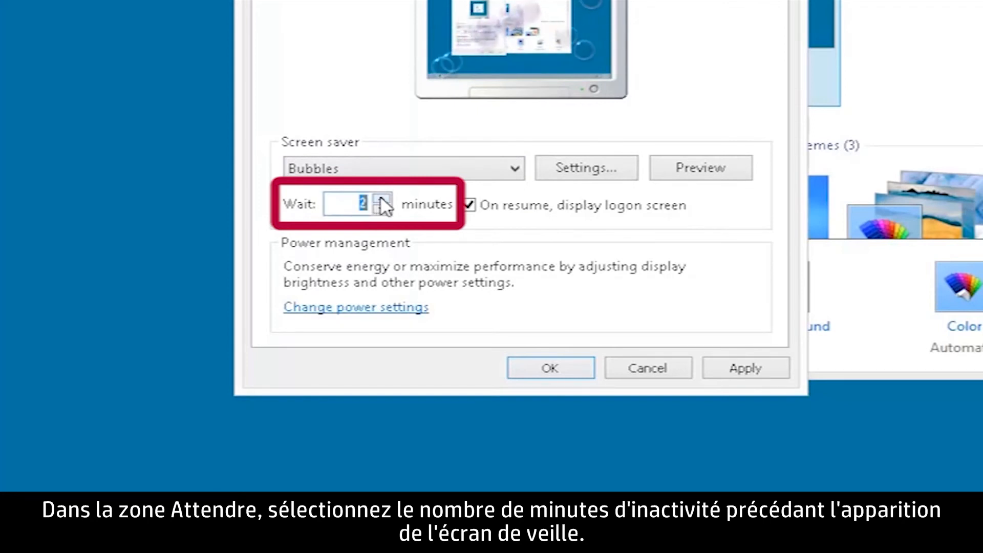
left_click(381, 200)
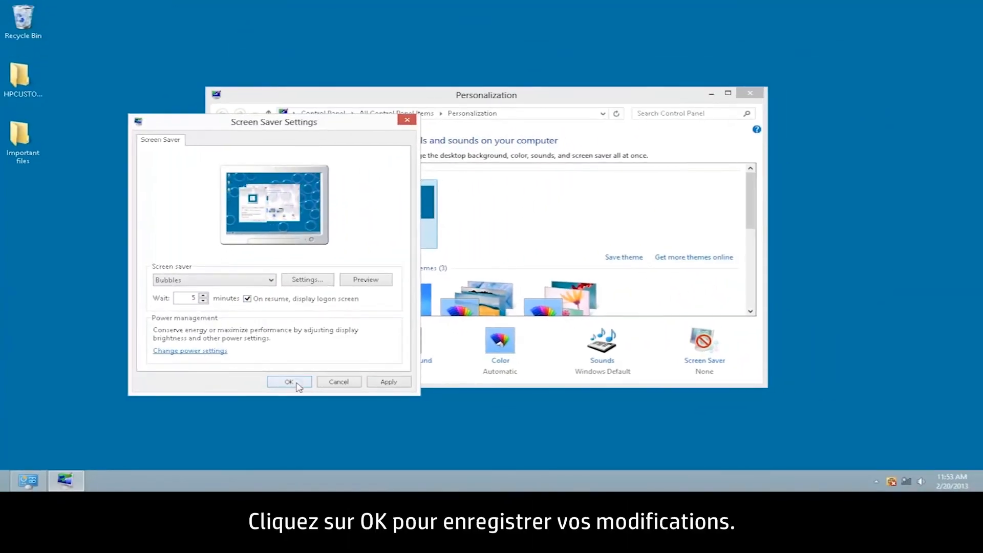
left_click(289, 382)
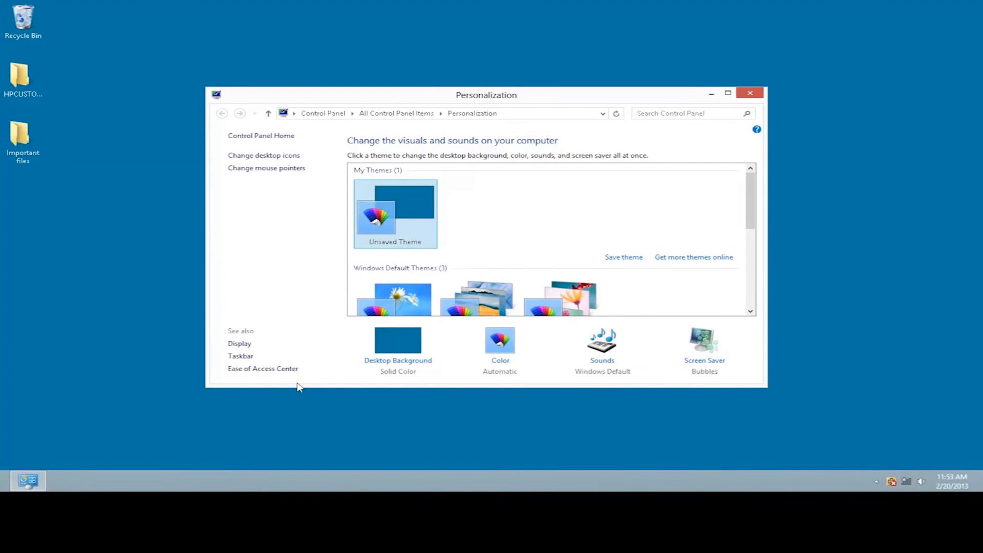
Close Personalization and reopen it from the desktop to reach the Display settings.
left_click(750, 94)
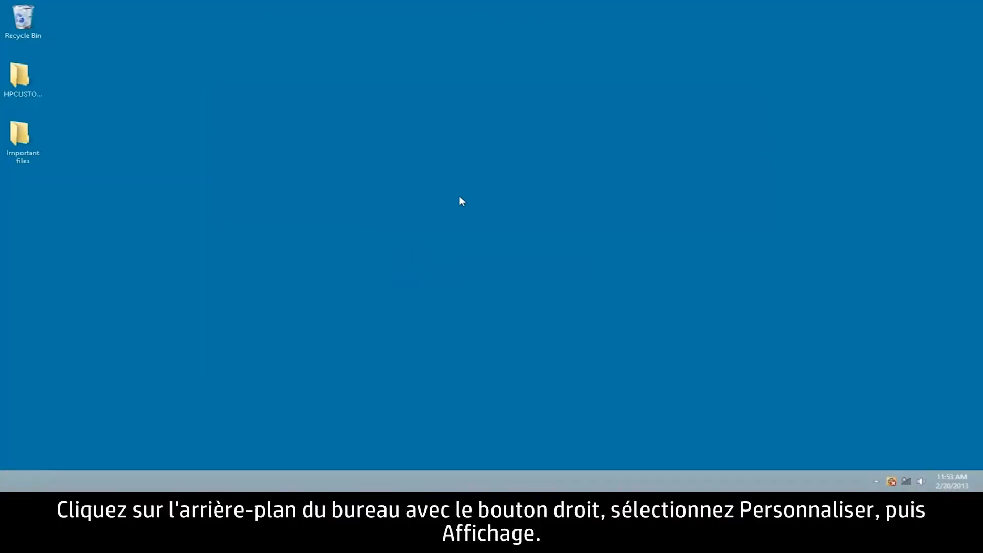
right_click(461, 202)
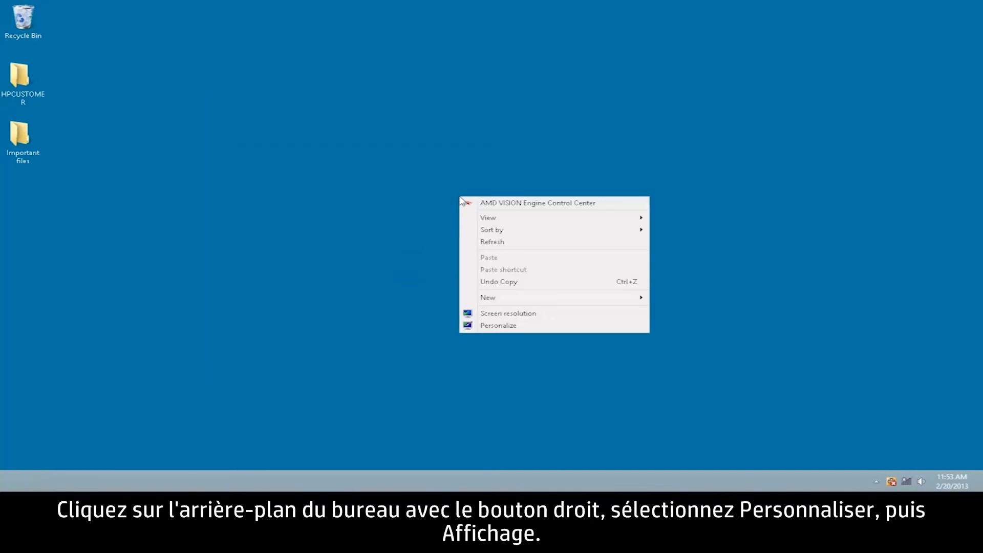
mouse_move(489, 218)
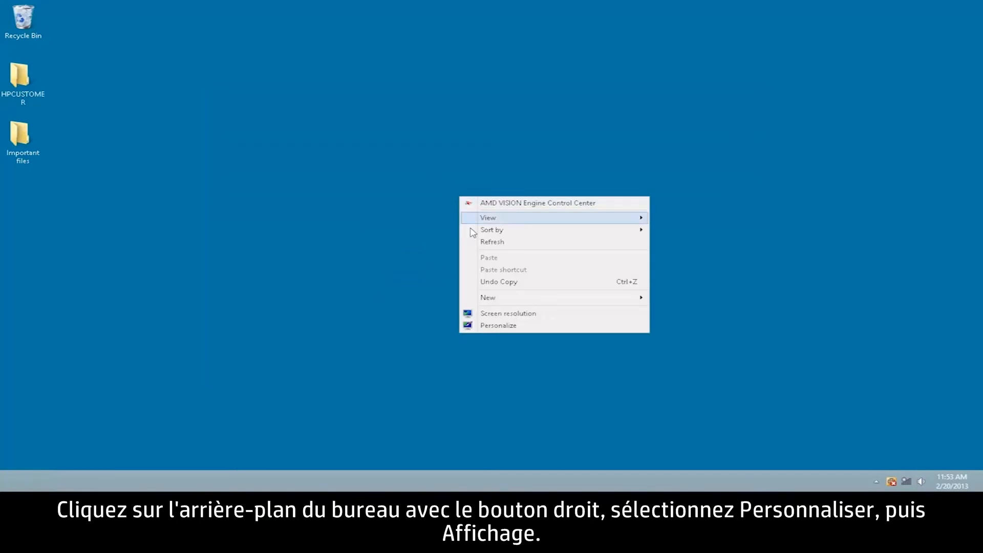
left_click(499, 324)
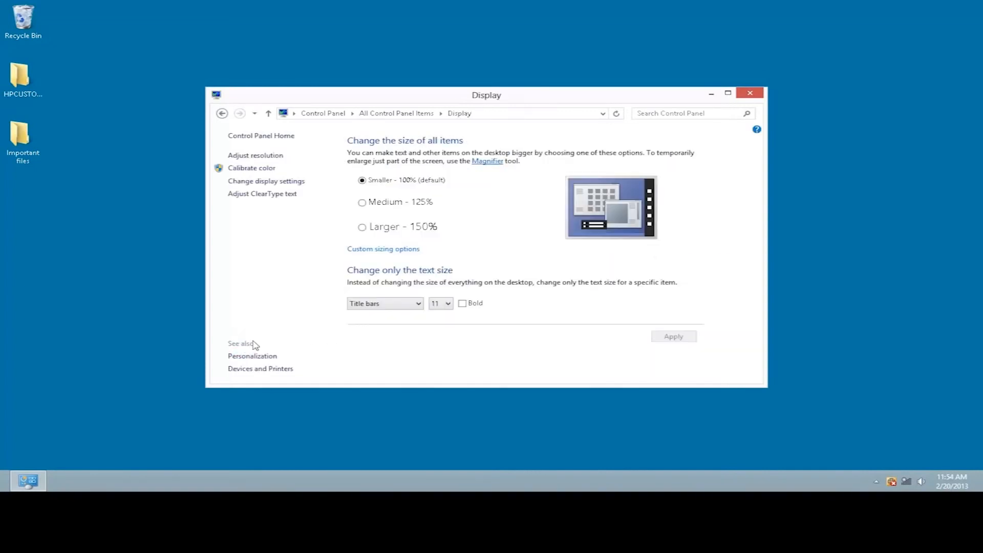
left_click(362, 201)
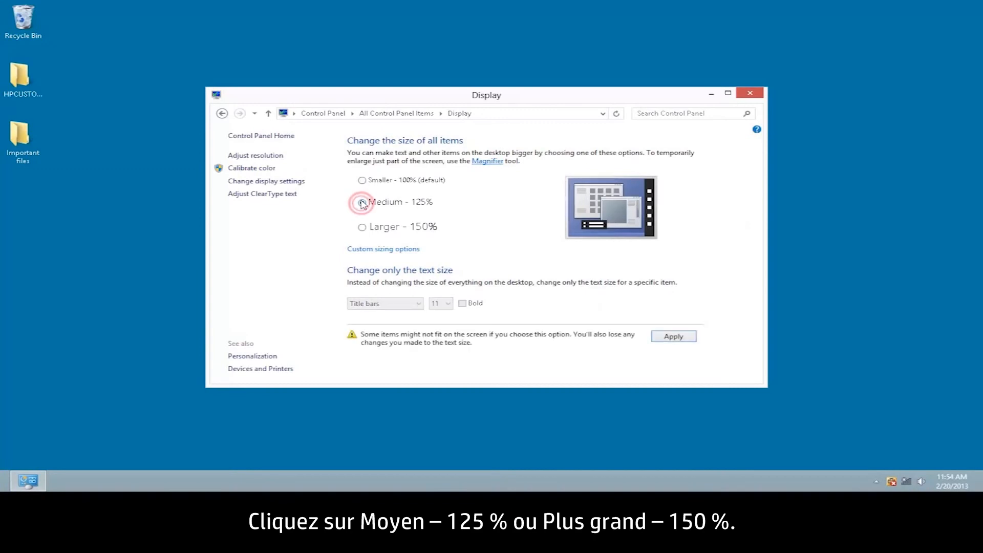
left_click(361, 202)
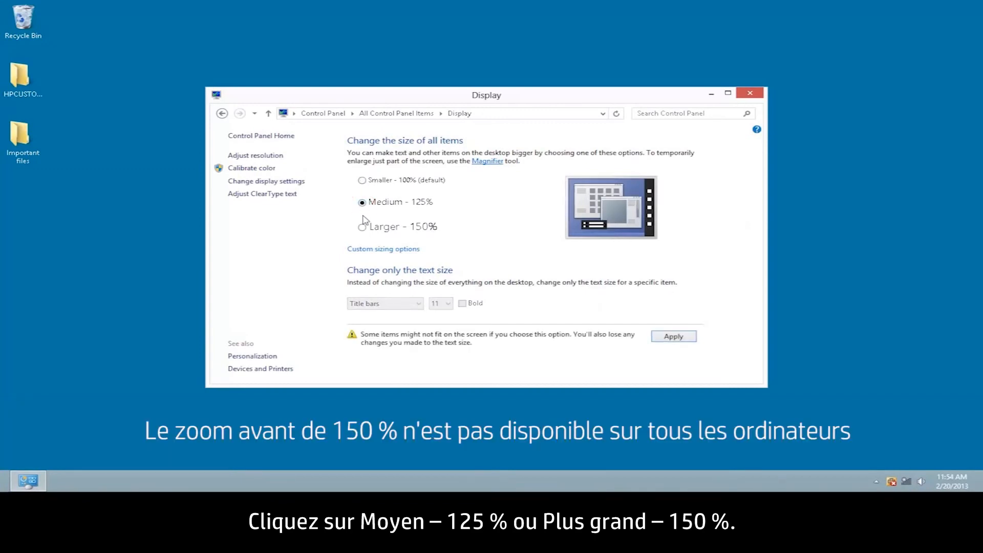
left_click(361, 226)
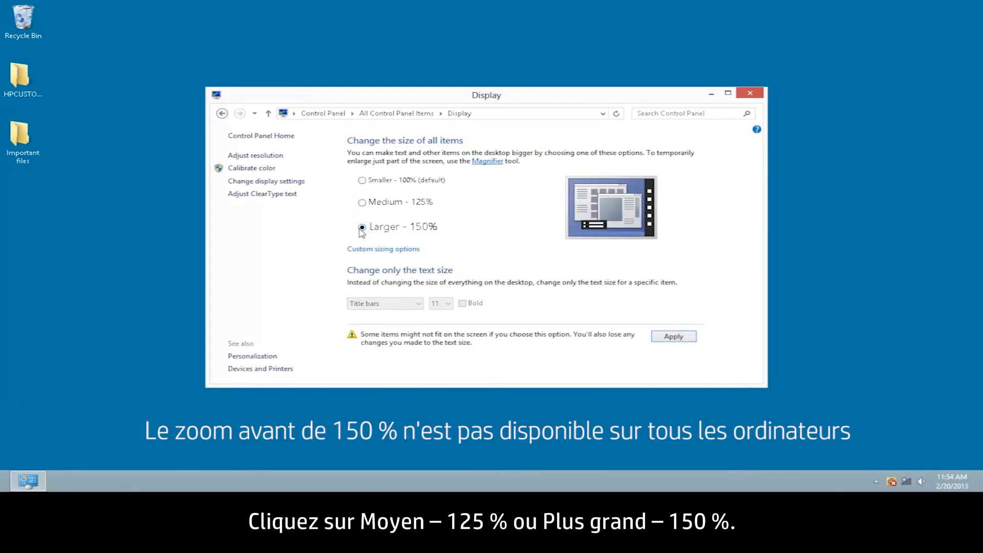
left_click(362, 180)
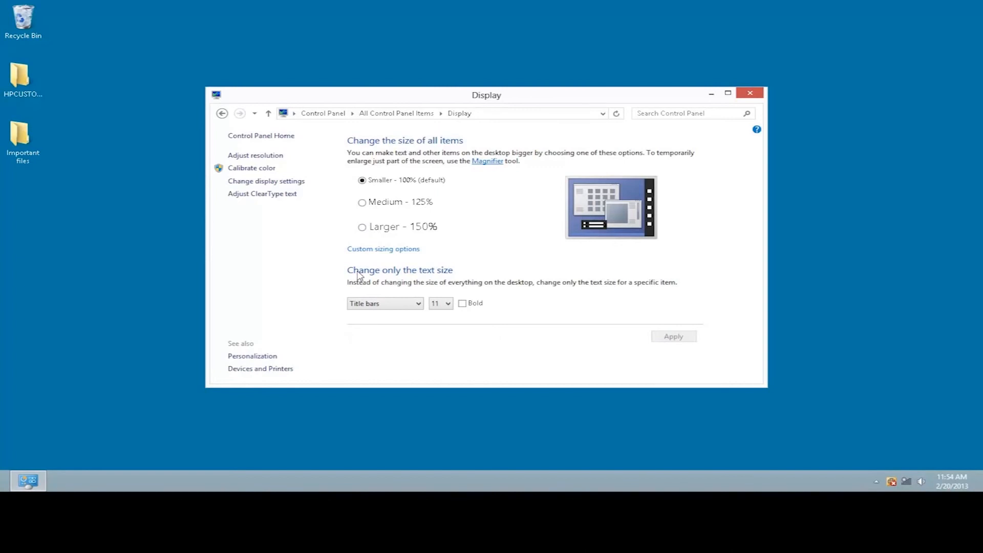
Set the Menus text size to 11, apply it and close the Display window.
left_click(384, 303)
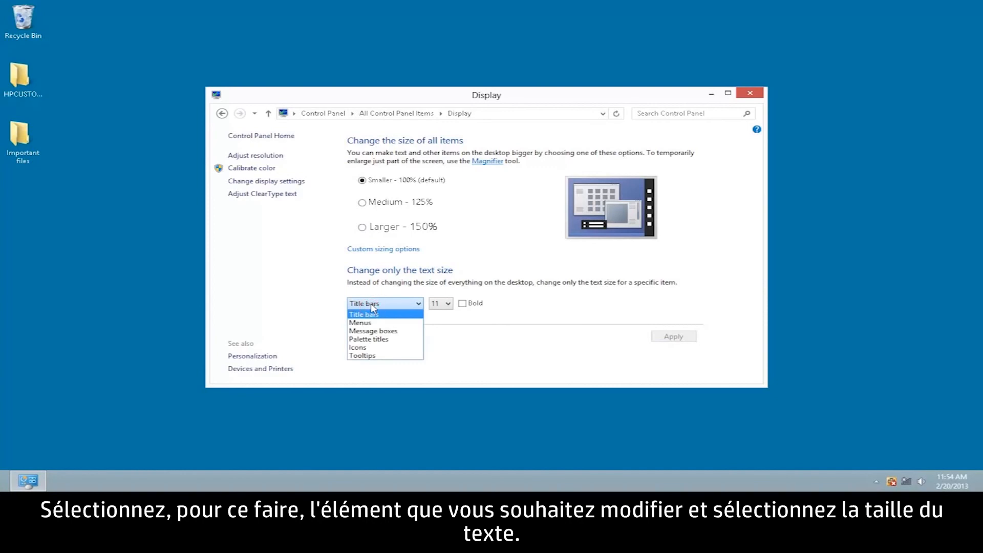
left_click(360, 323)
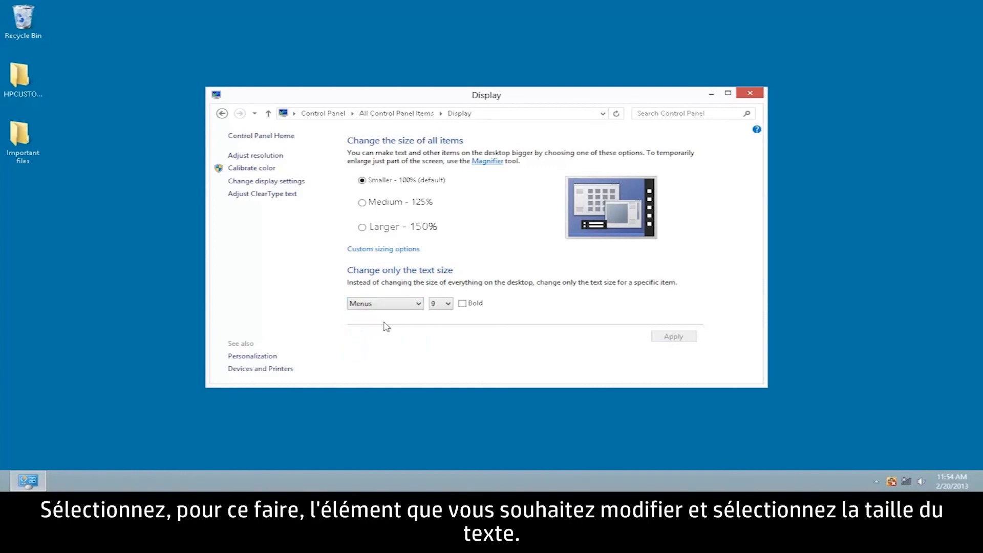
left_click(449, 303)
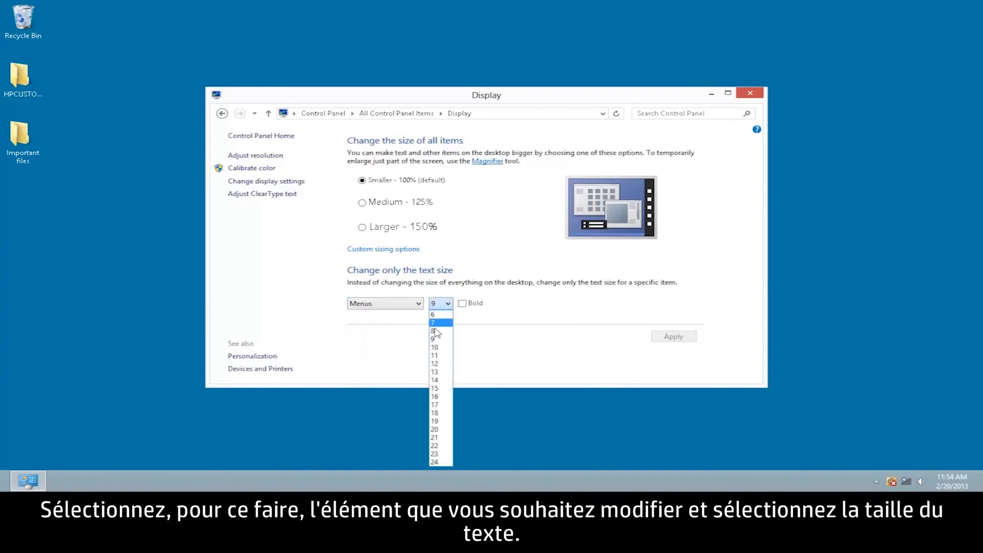
left_click(434, 355)
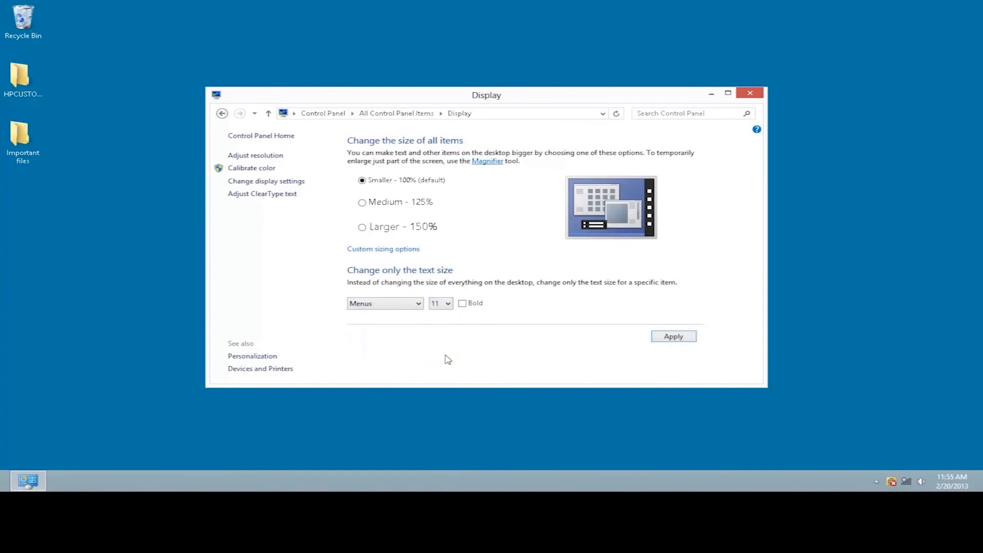
left_click(673, 335)
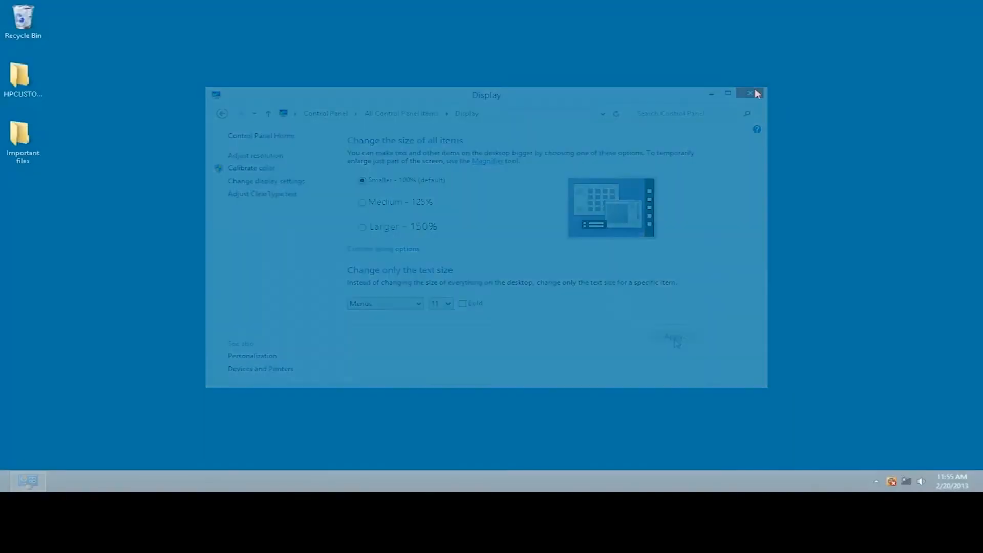
left_click(750, 93)
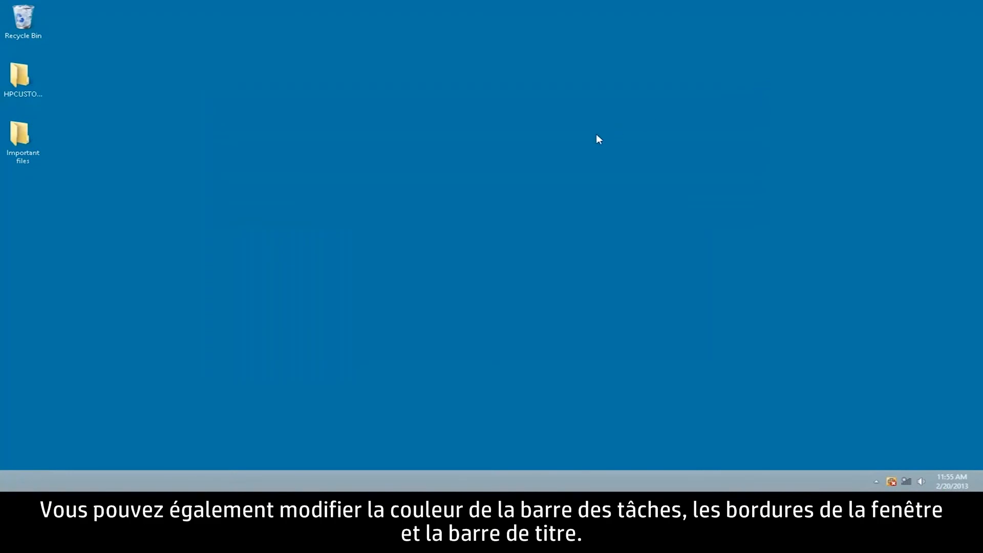
Reach Color and Appearance from the desktop's Personalize menu to adjust border and taskbar colour.
left_click(595, 137)
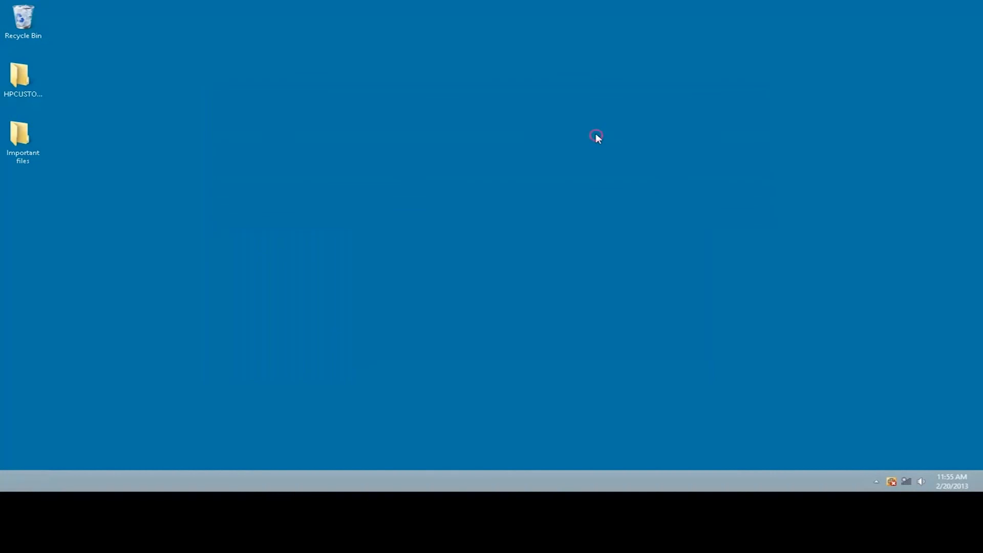
right_click(596, 137)
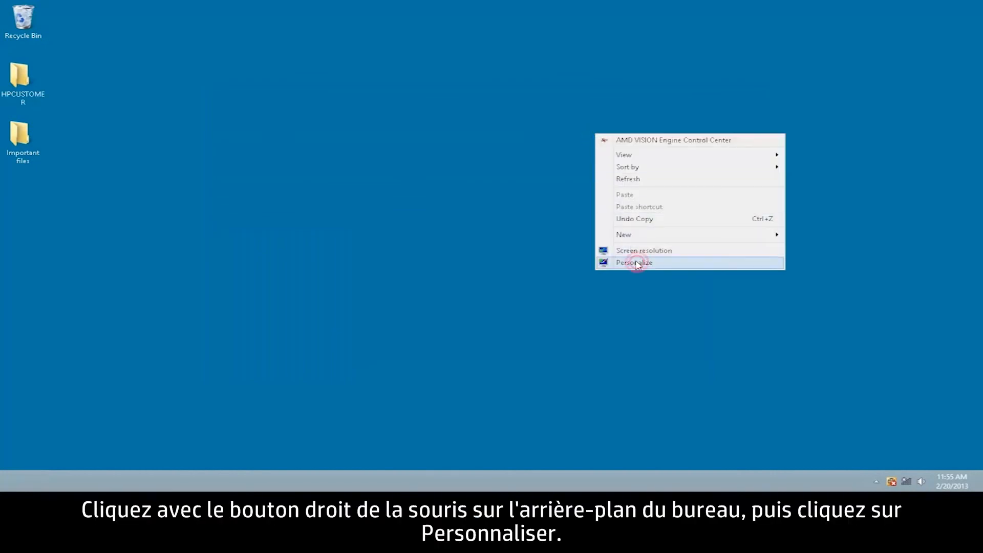
left_click(634, 262)
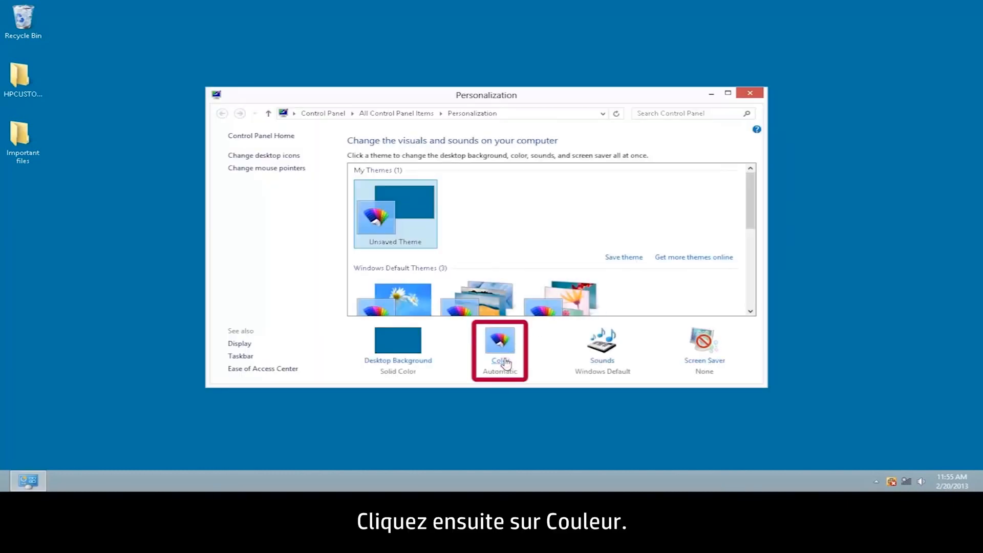
left_click(498, 342)
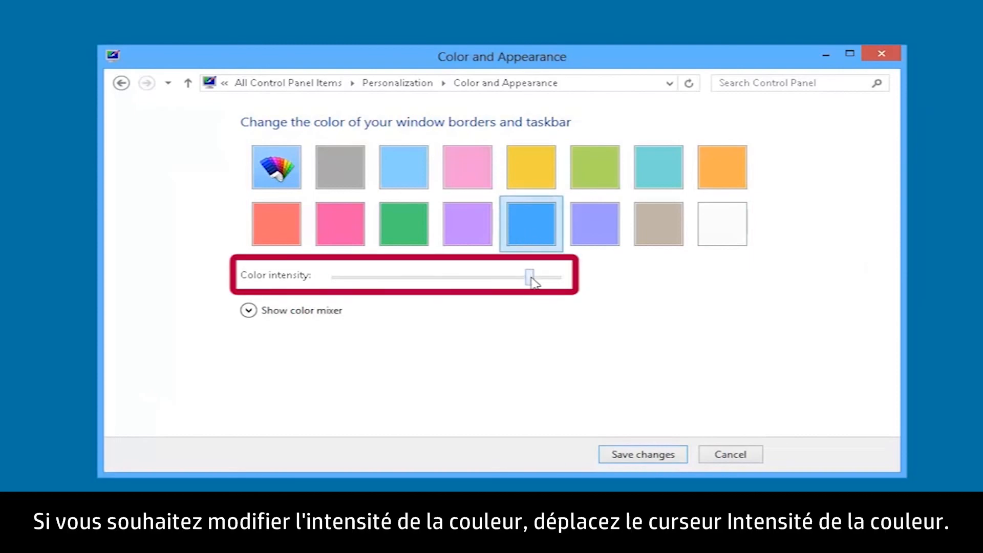
Sweep the Color intensity slider from minimum up and leave it near its maximum.
left_click_drag(529, 275, 336, 275)
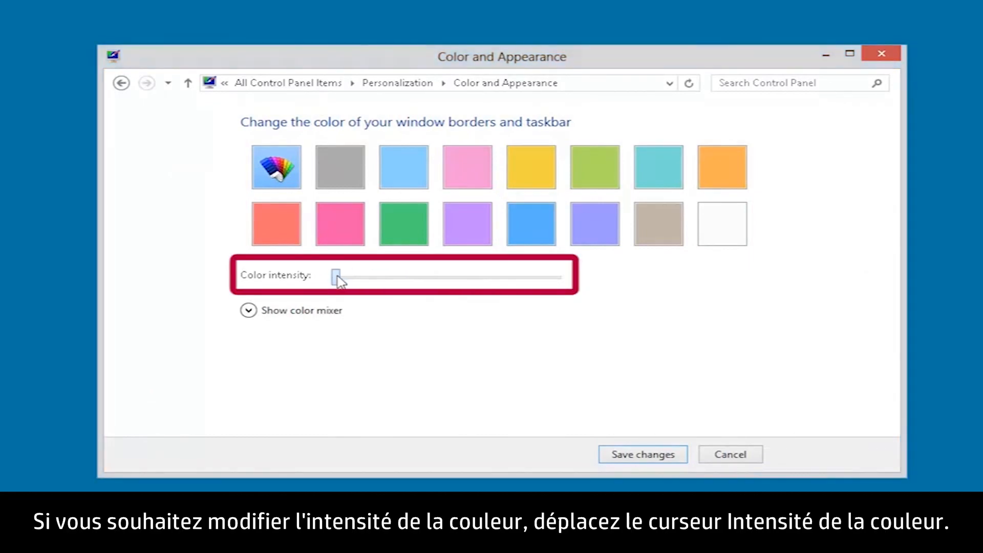
left_click_drag(337, 276, 498, 275)
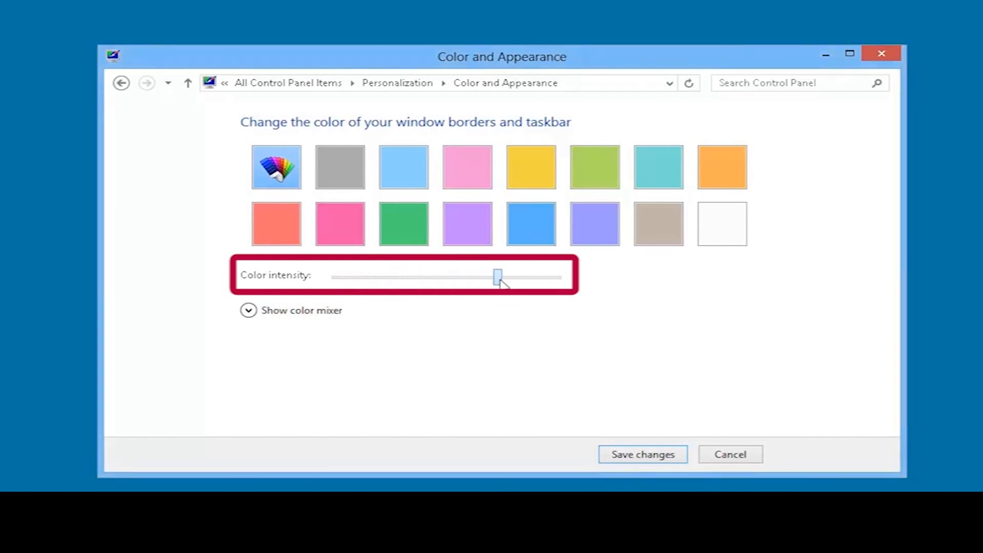
left_click_drag(499, 276, 540, 276)
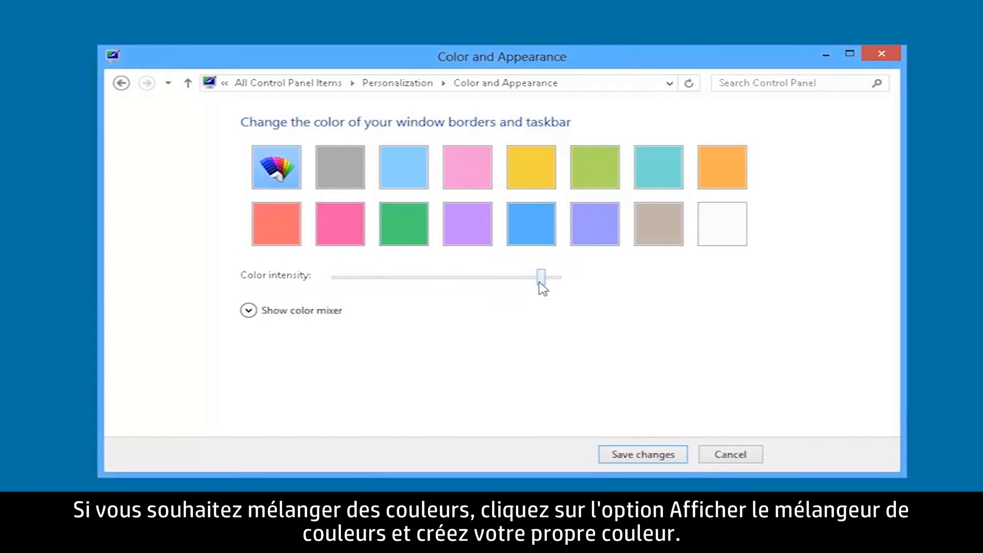
Mix a vivid pink with the hue, saturation and brightness sliders and save it as the custom colour.
left_click(248, 309)
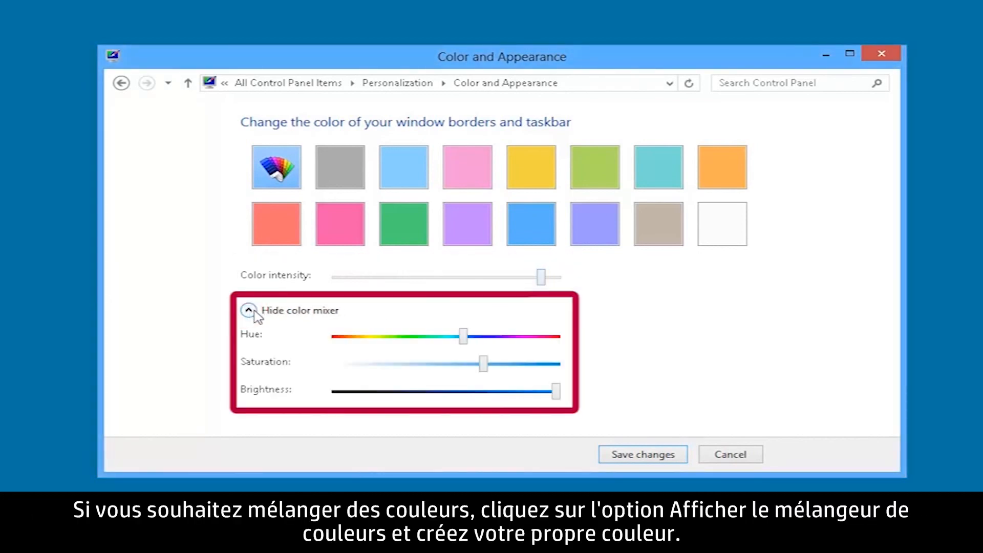
left_click_drag(463, 337, 504, 337)
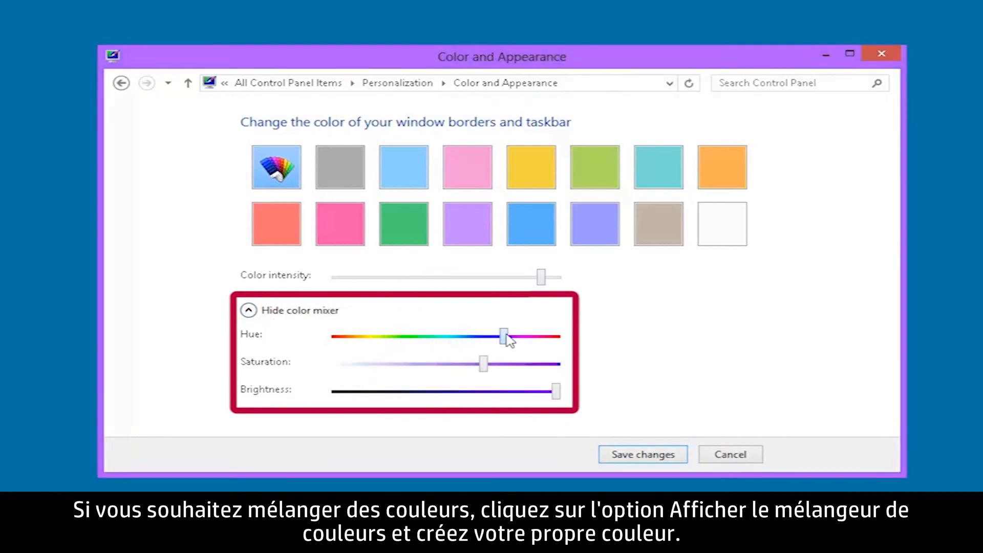
left_click_drag(482, 362, 335, 364)
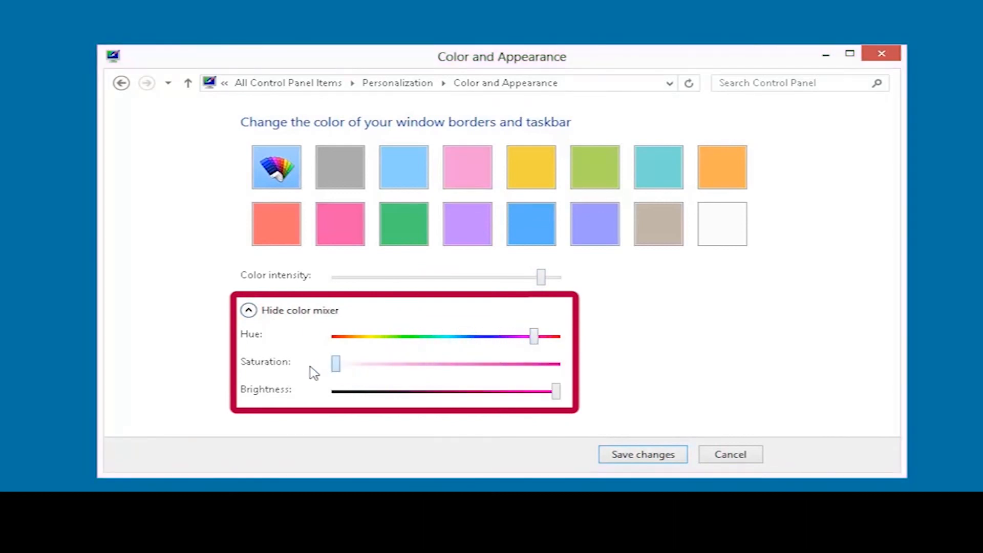
left_click_drag(336, 362, 516, 362)
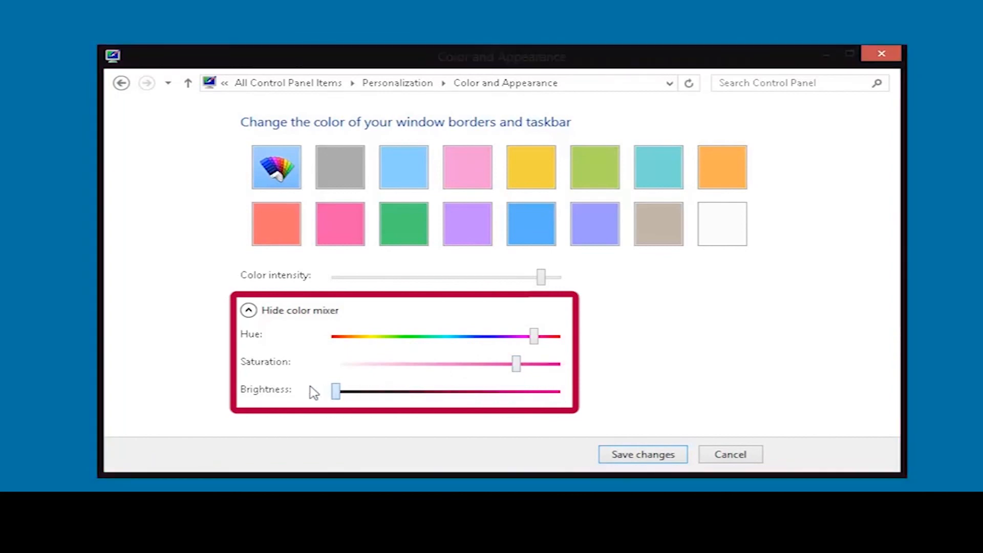
left_click_drag(336, 391, 537, 391)
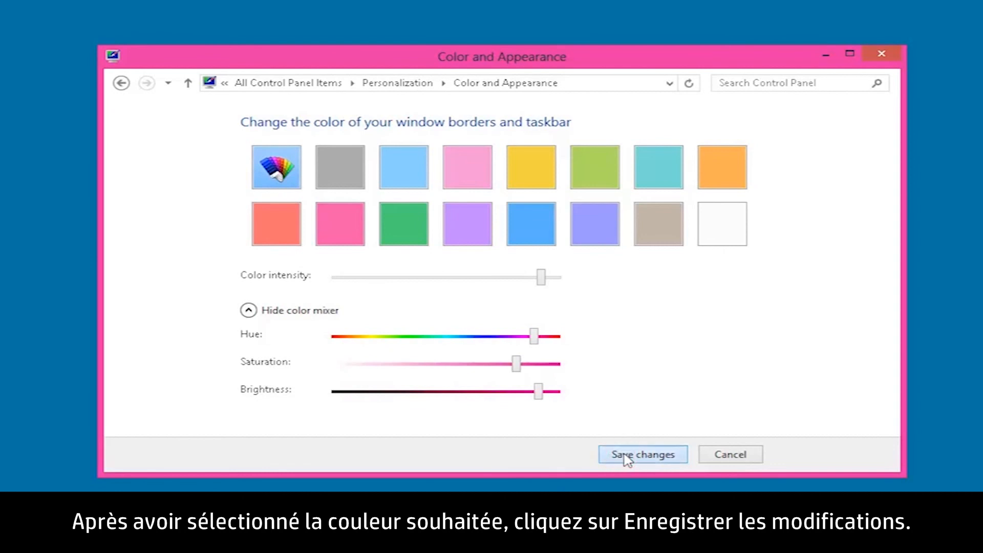
left_click(642, 454)
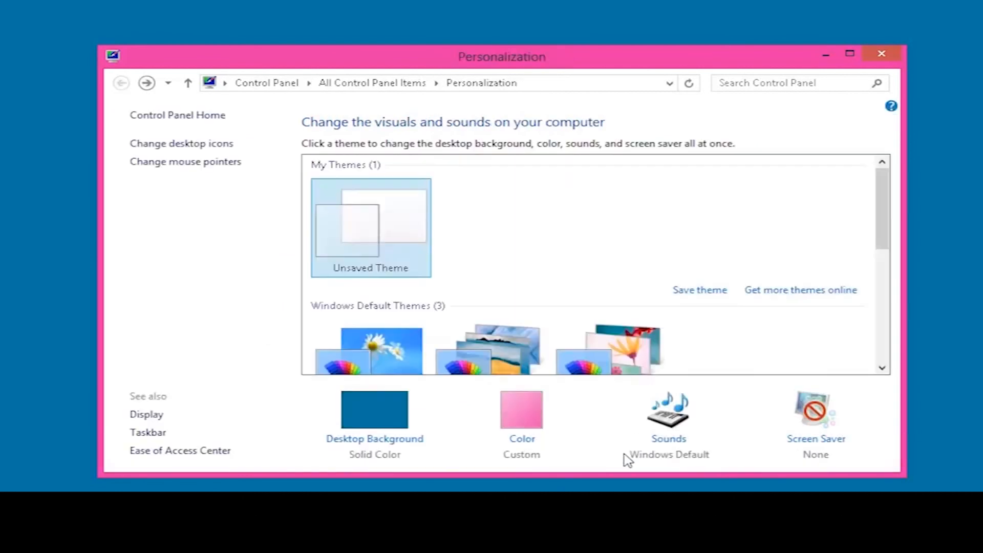